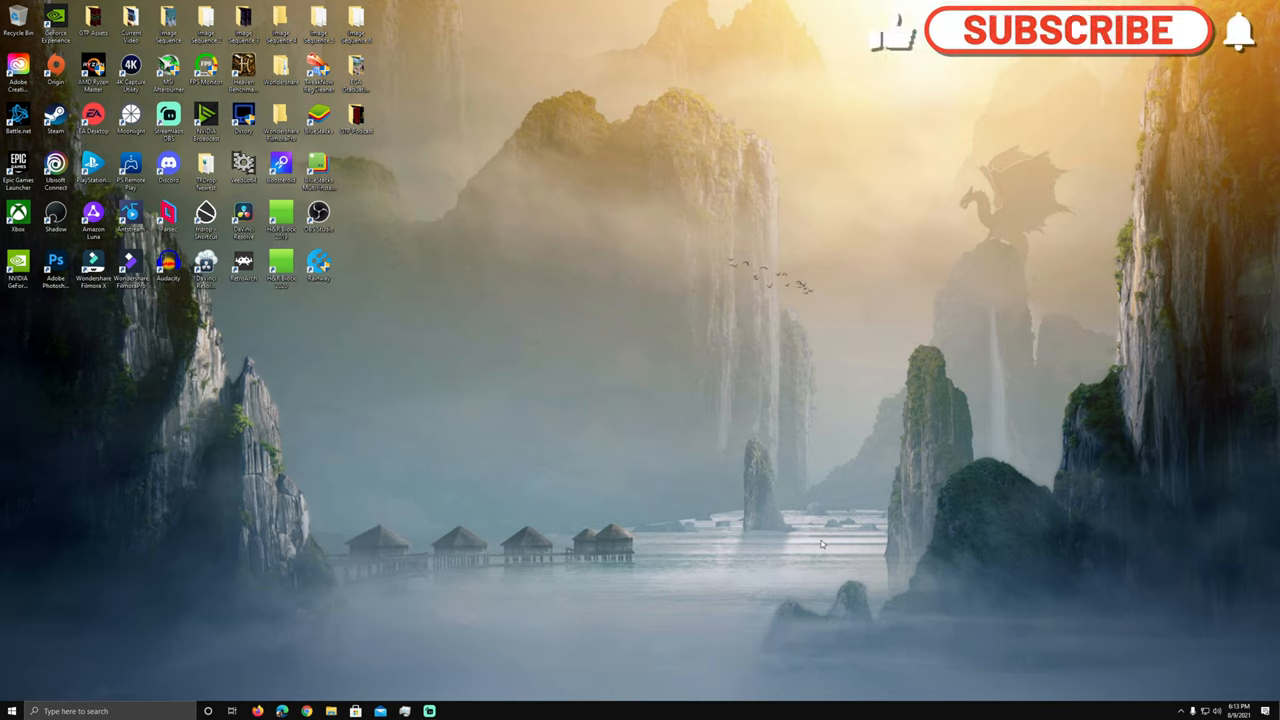
# Launch the Microsoft Store from the Windows 10 taskbar
pyautogui.click(1067, 30)
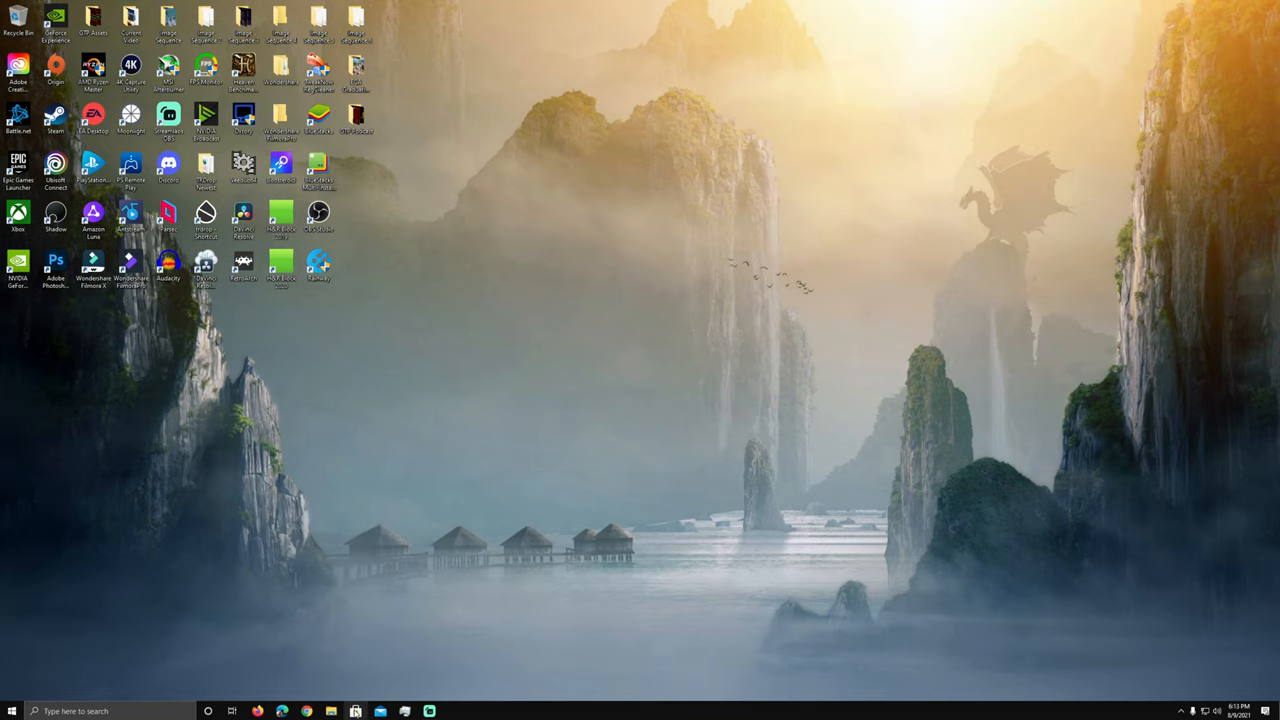
pyautogui.click(354, 711)
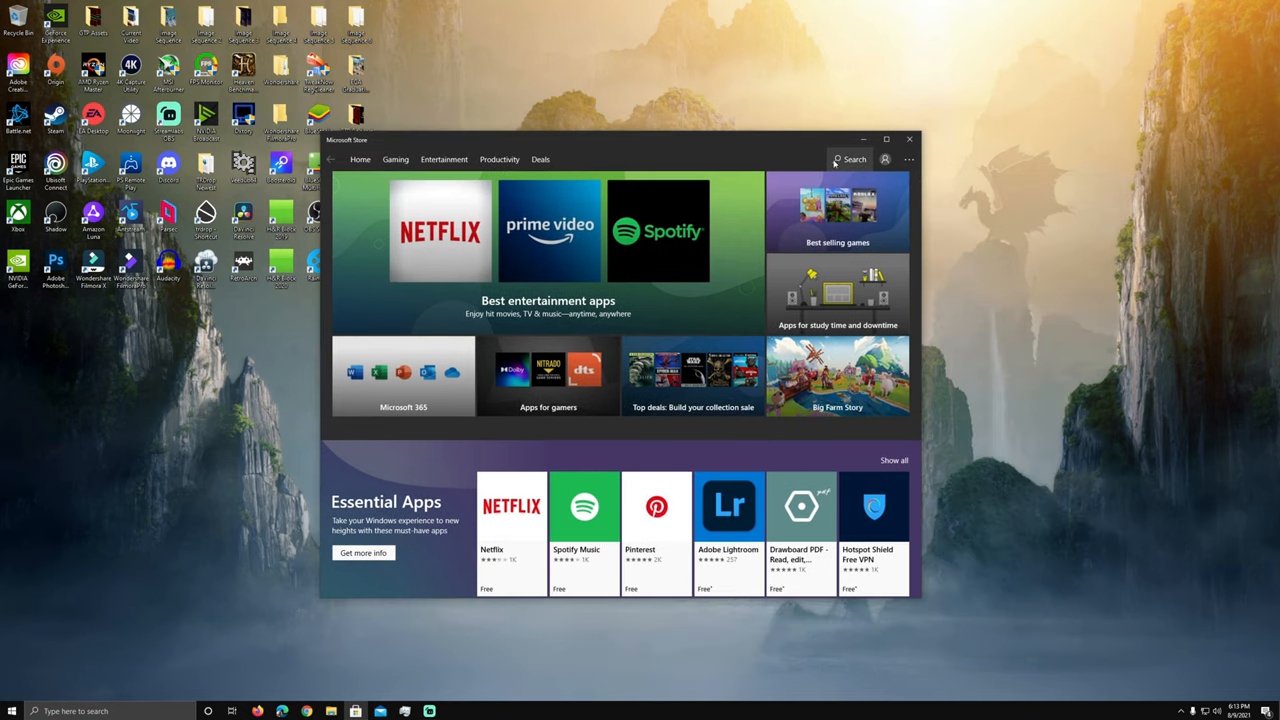
# Search the store for 'insider' and install the Xbox Insider Hub app
pyautogui.click(847, 159)
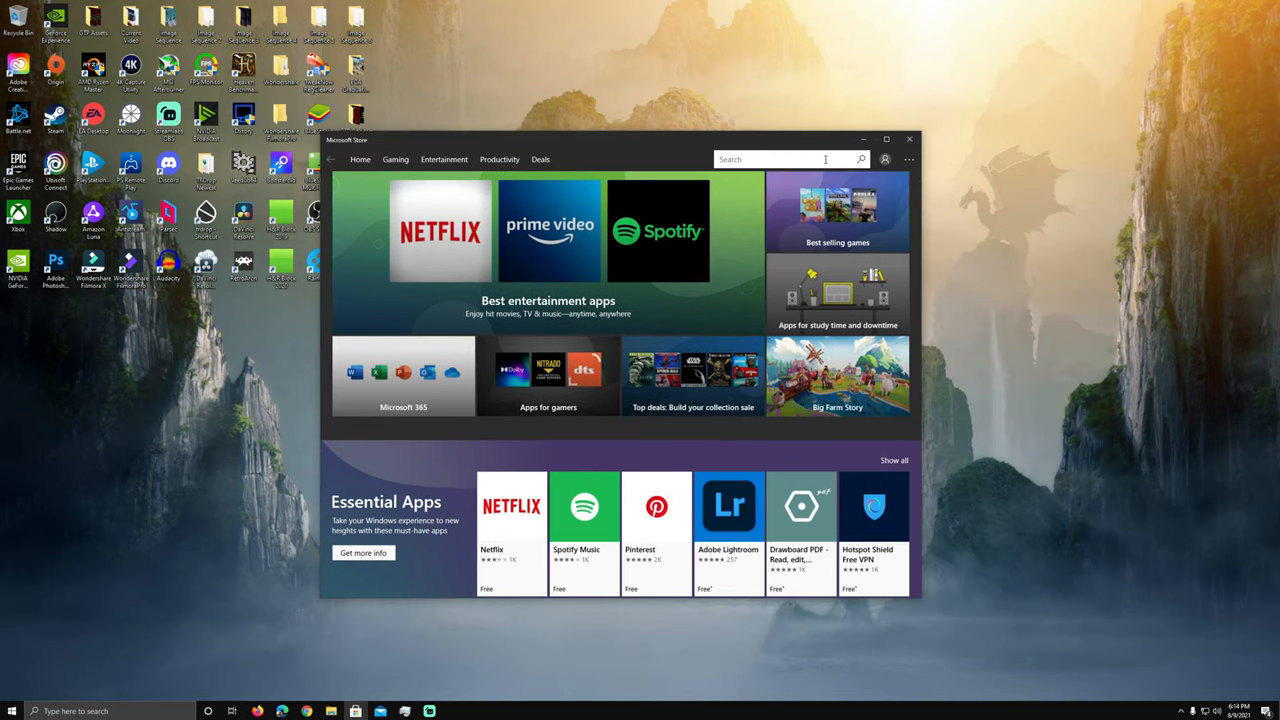
pyautogui.write('insiders')
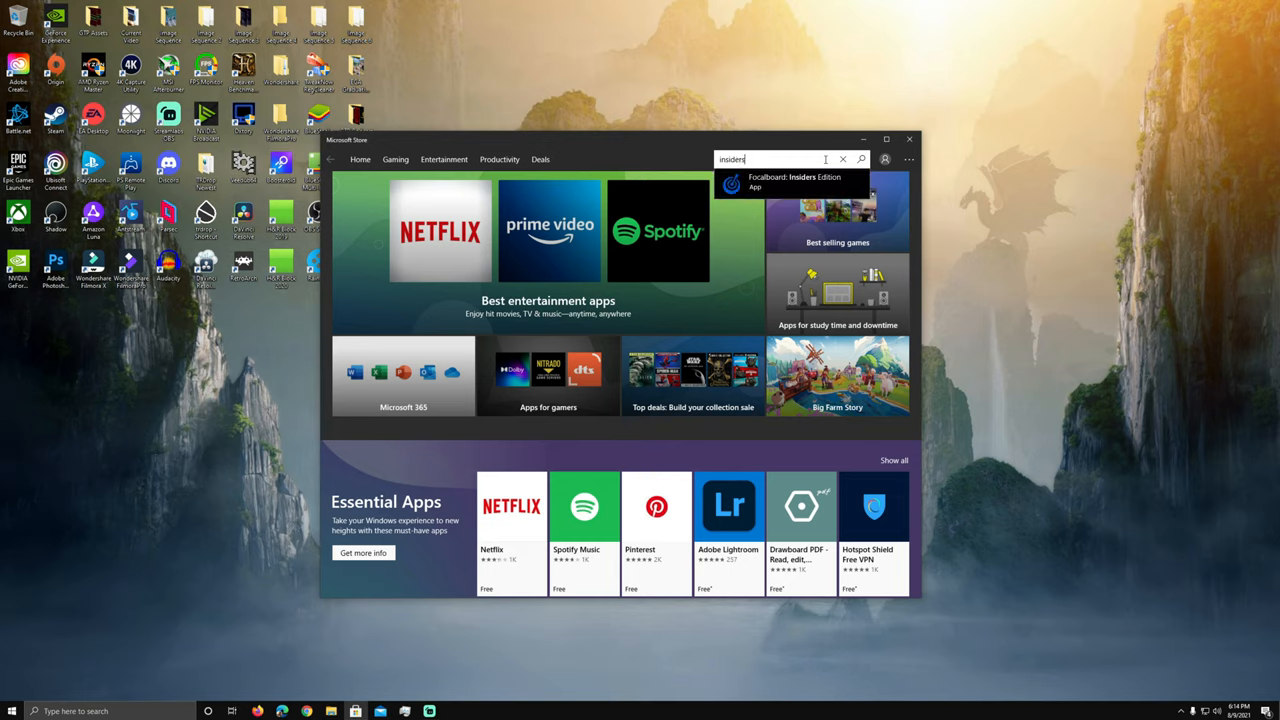
pyautogui.press('Backspace')
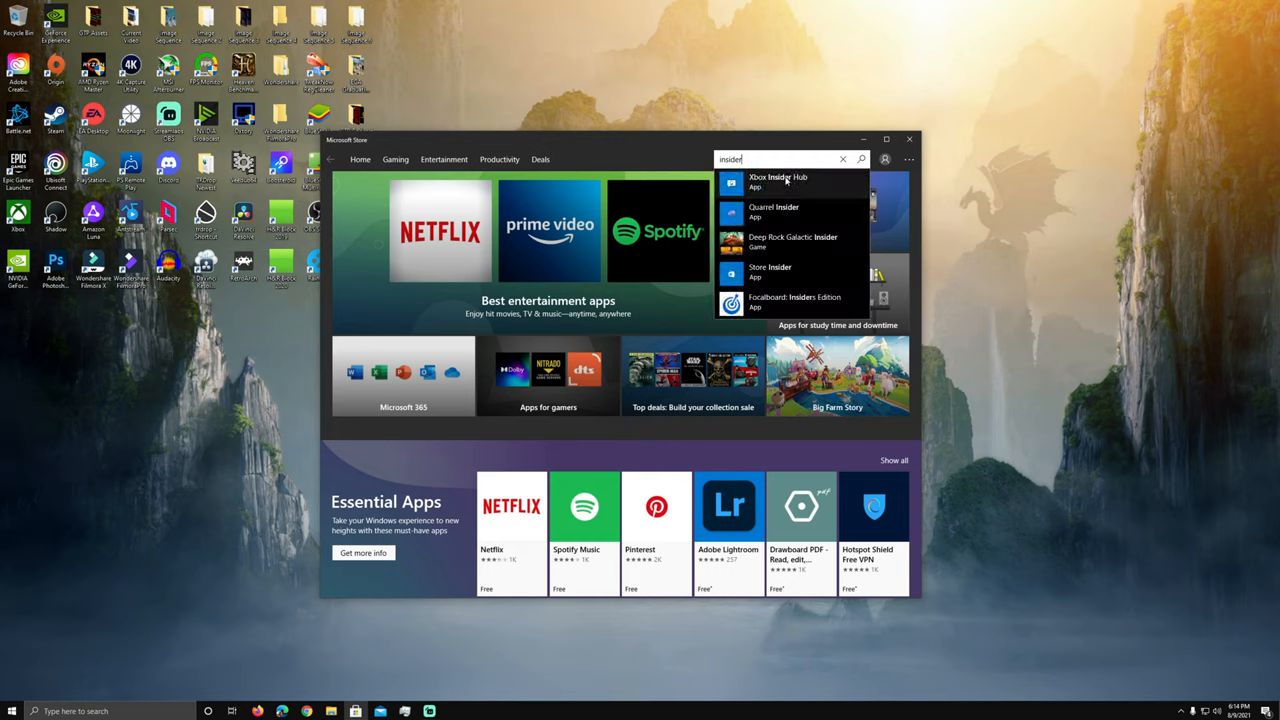
pyautogui.click(842, 159)
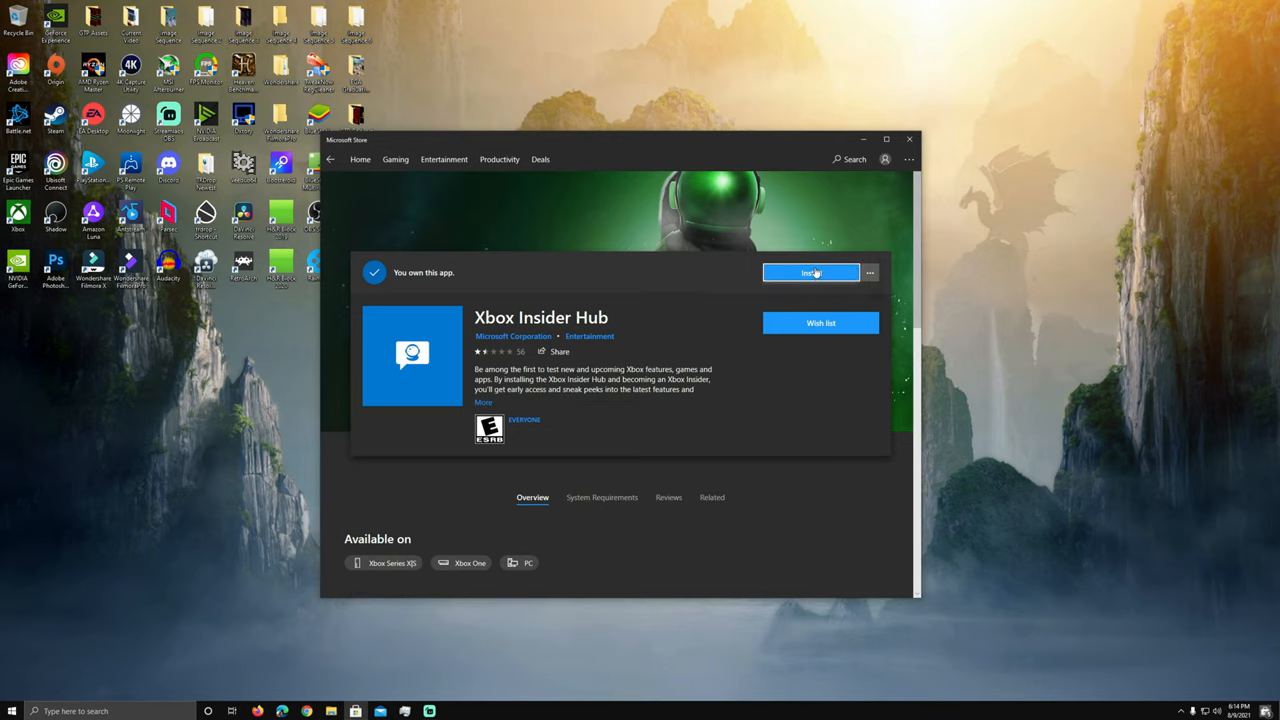
pyautogui.click(811, 272)
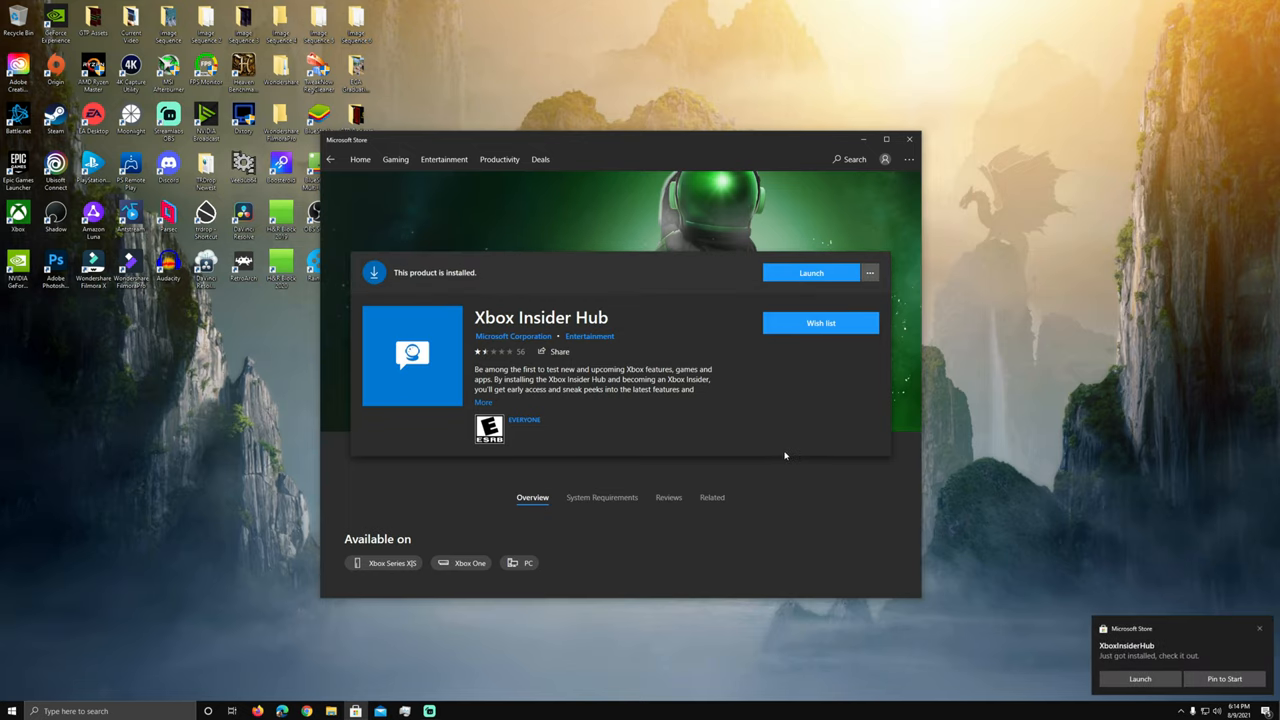
# Launch Xbox Insider Hub, close the Store, and browse Announcements then the Previews list
pyautogui.click(811, 272)
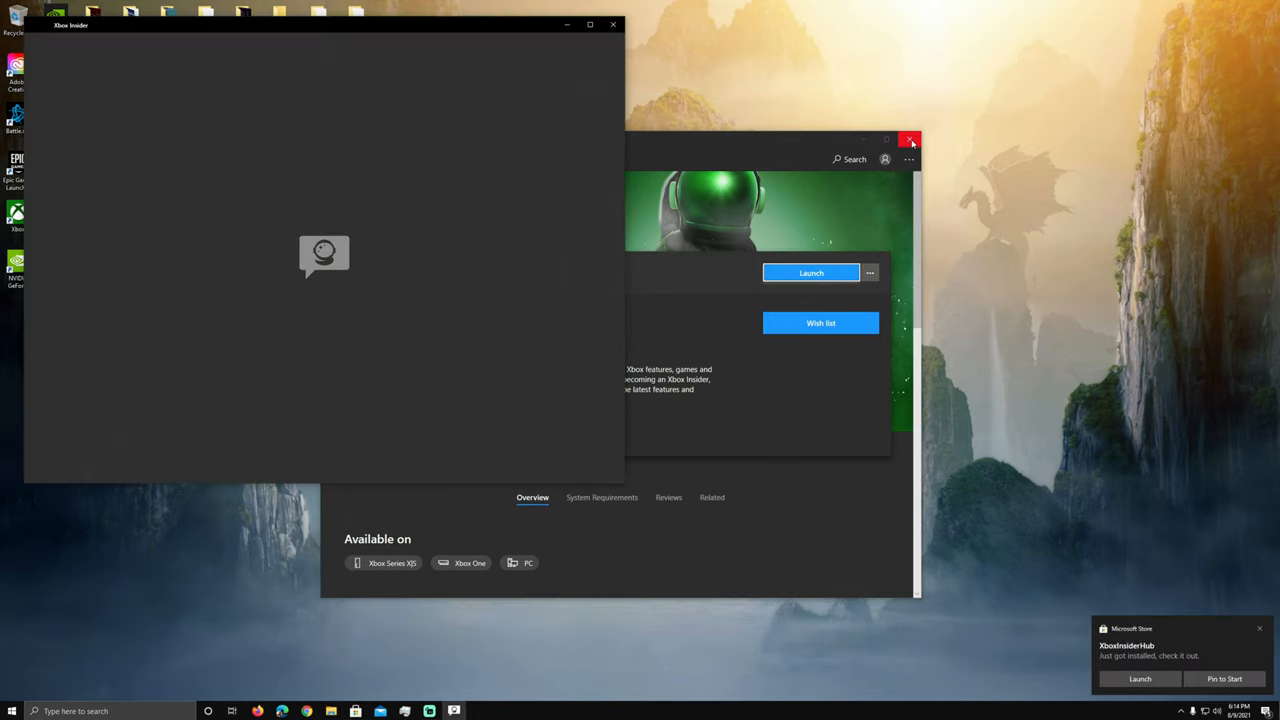
pyautogui.click(910, 140)
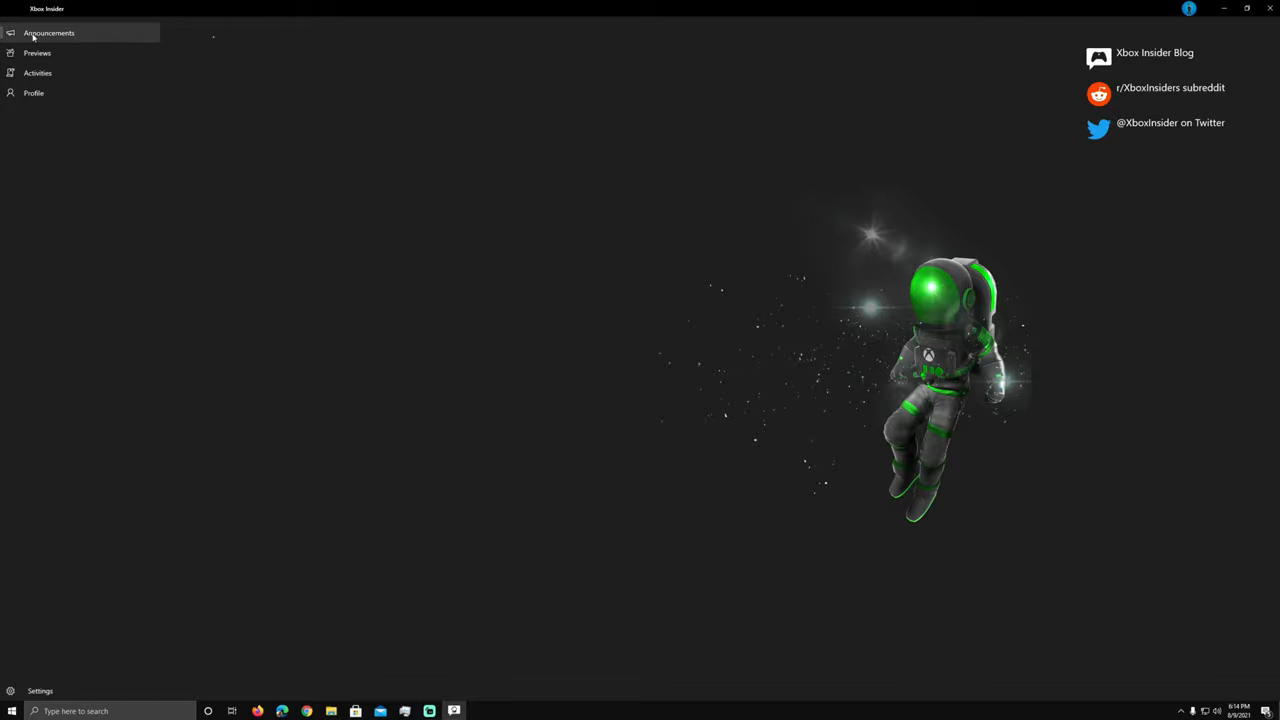
pyautogui.click(48, 33)
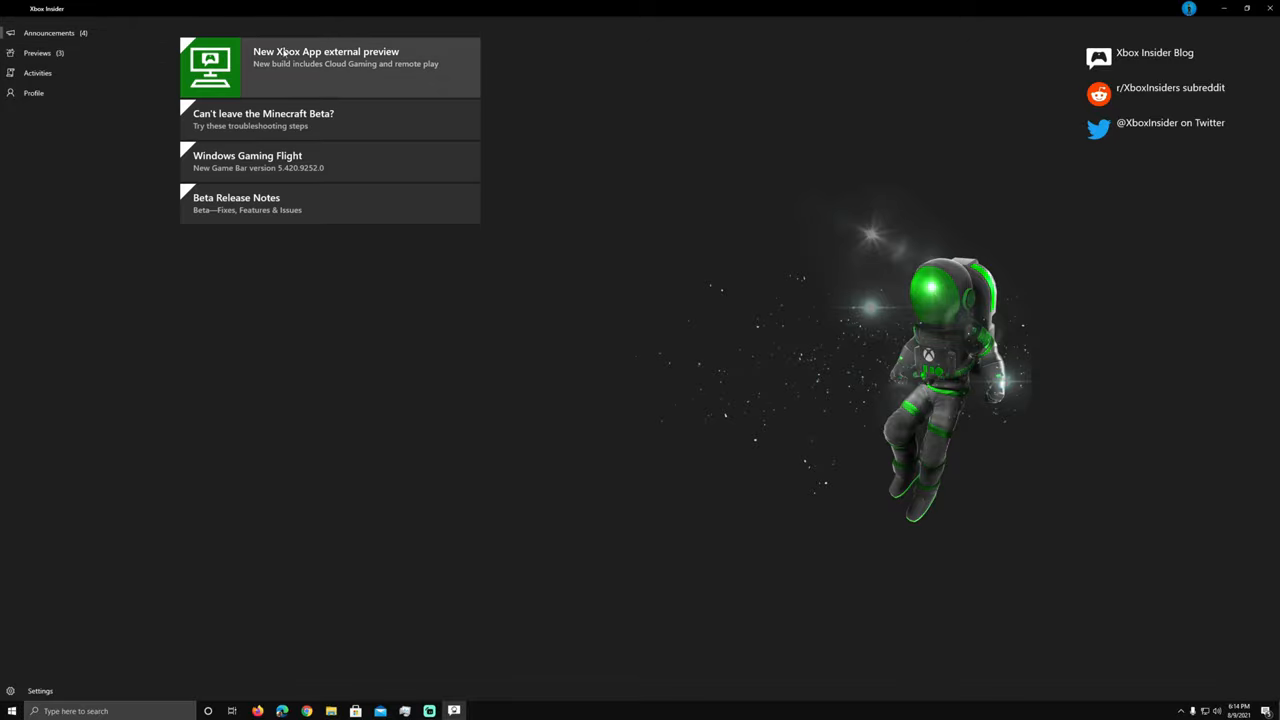
pyautogui.moveTo(350, 74)
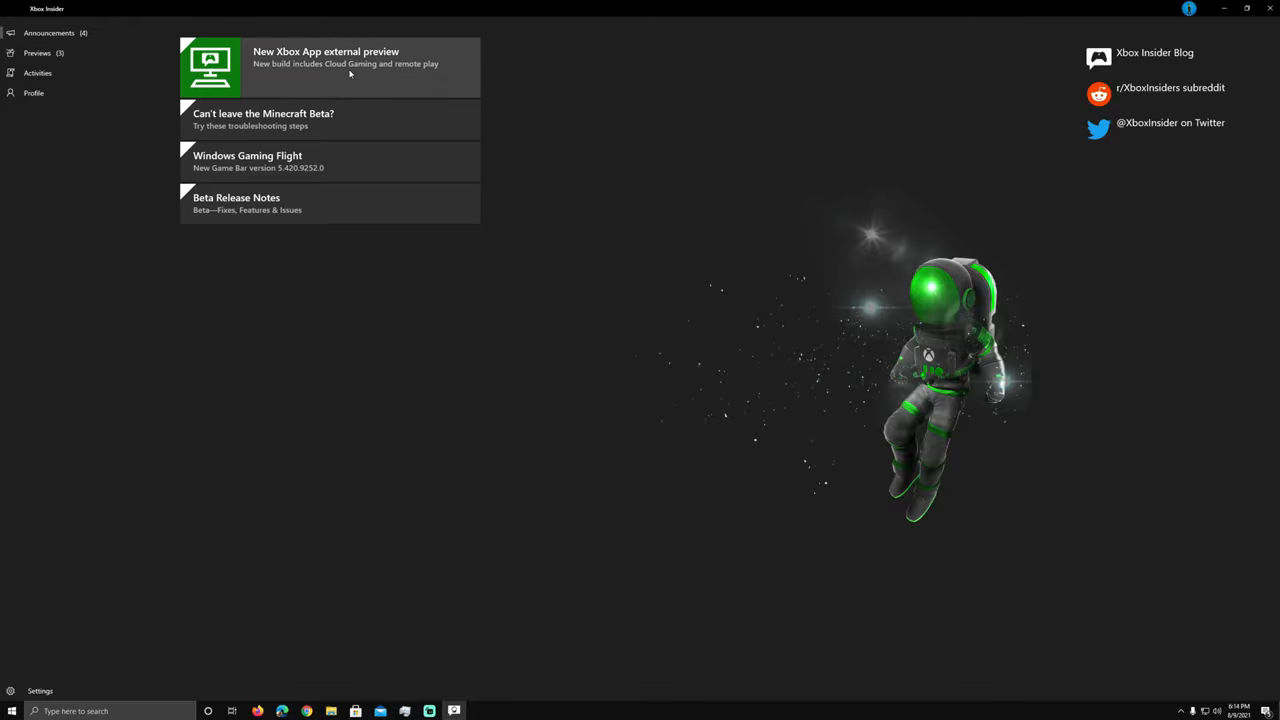
pyautogui.click(48, 32)
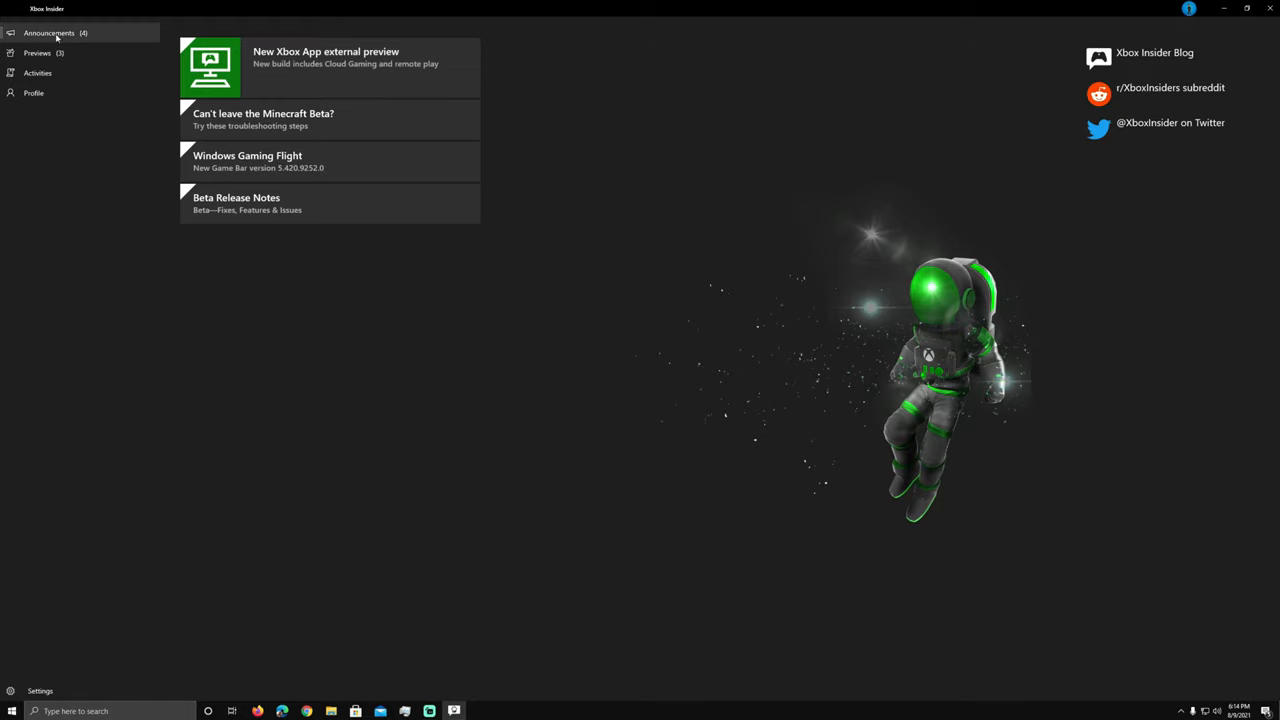
pyautogui.click(37, 52)
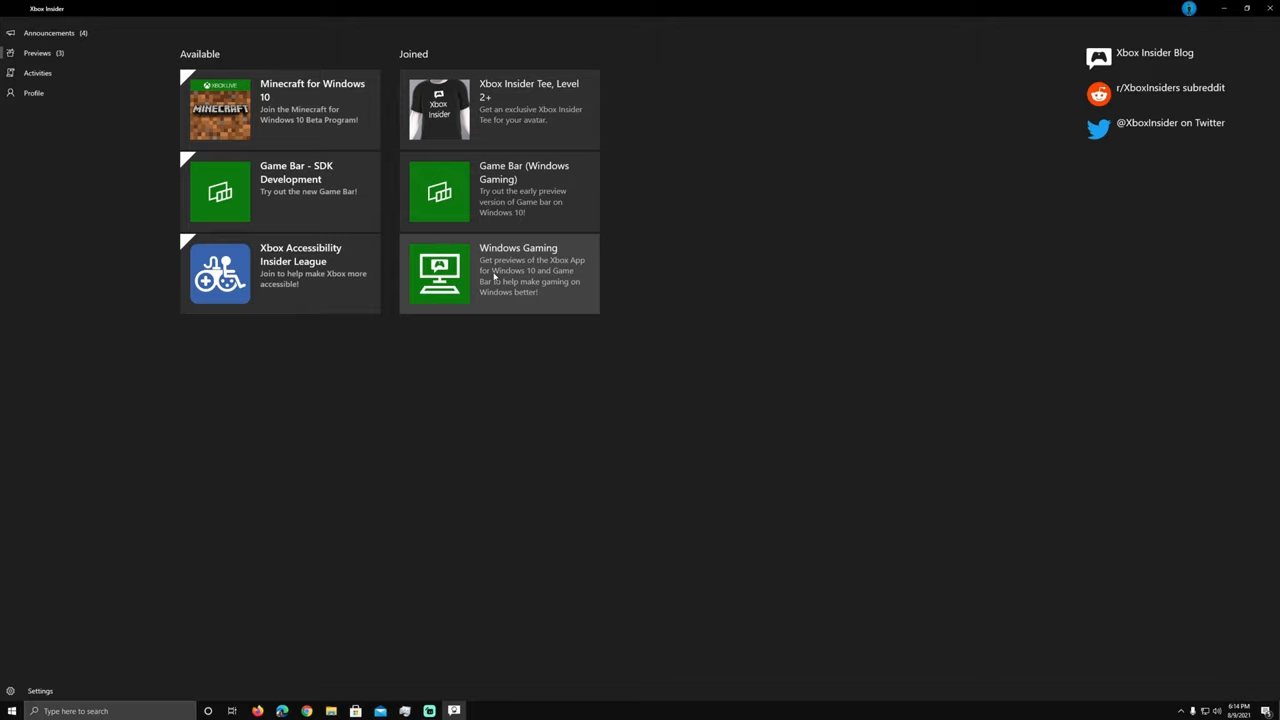
pyautogui.moveTo(266, 371)
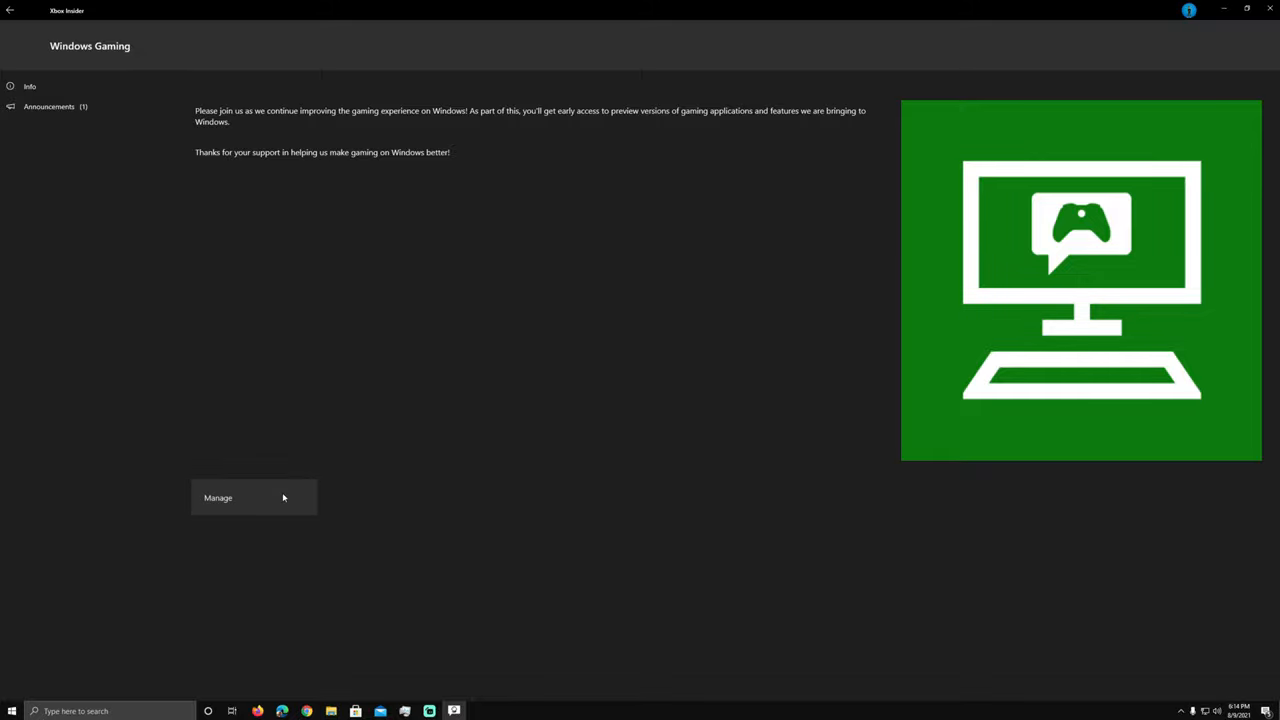
# Bring up the Windows Gaming preview's Manage dialog showing its group membership
pyautogui.click(218, 497)
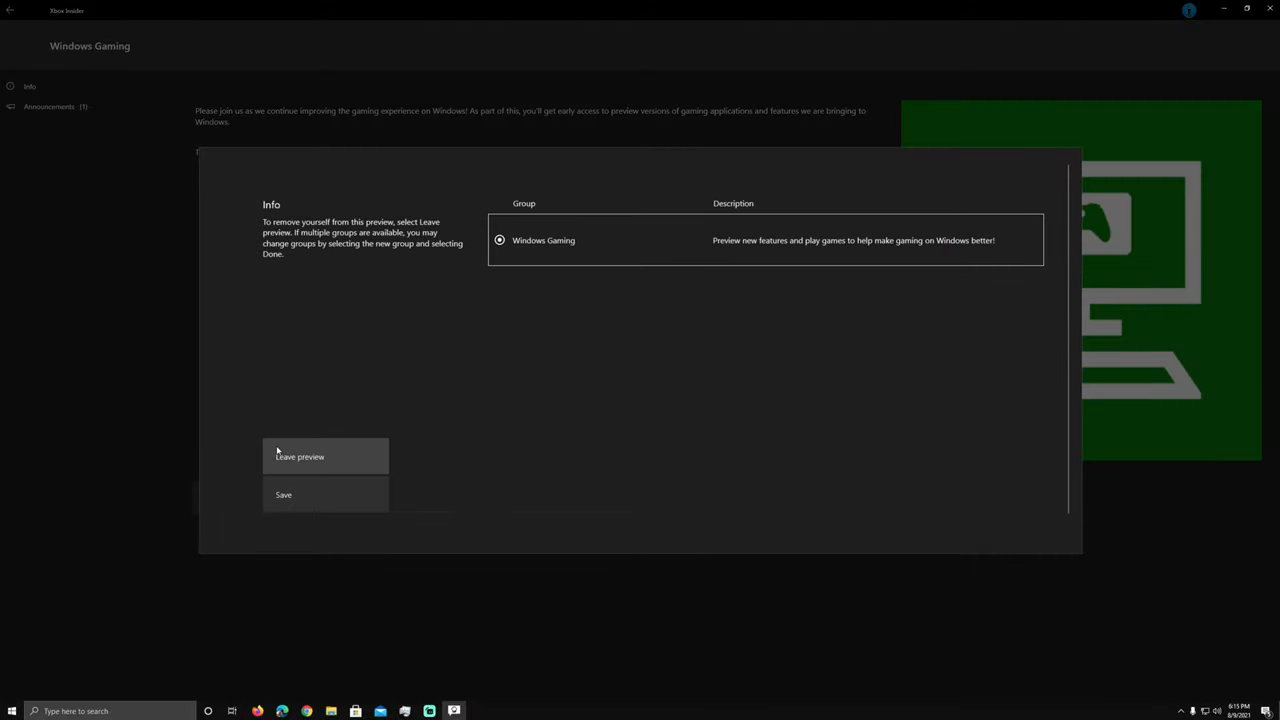
pyautogui.moveTo(277, 626)
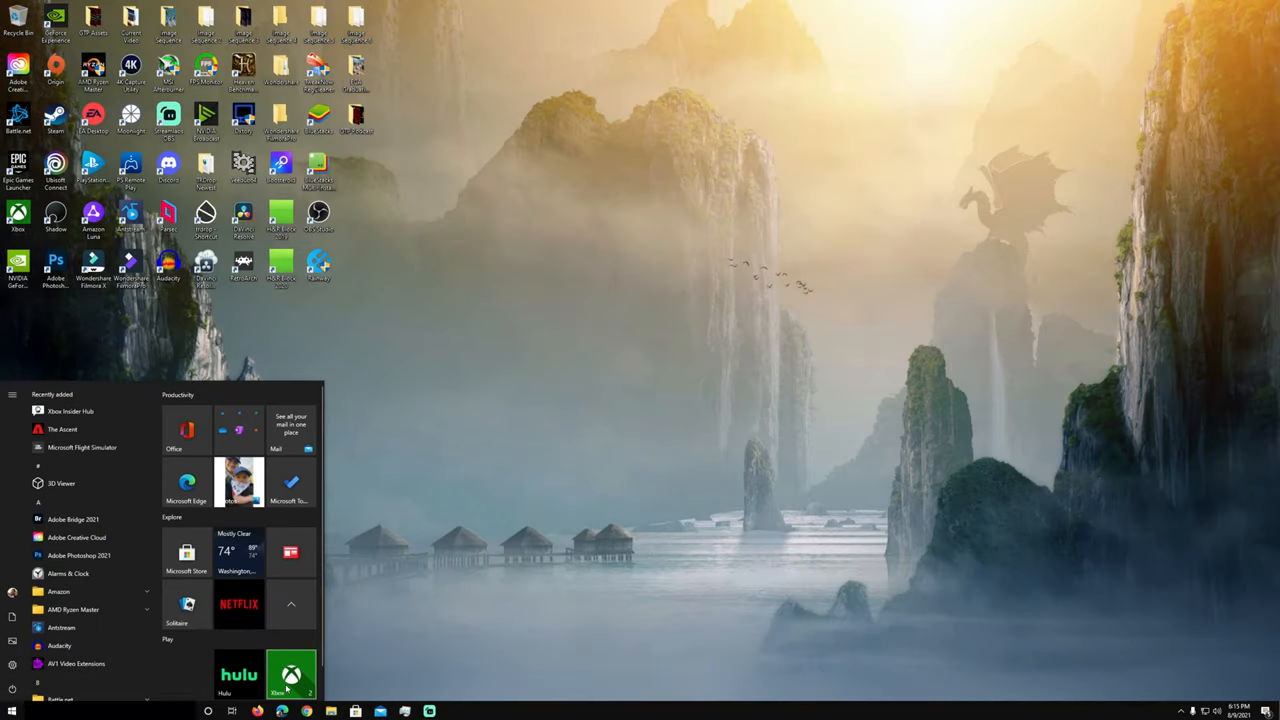
# Launch the Xbox app from Start and dismiss the 'Time for an update' banner
pyautogui.click(291, 673)
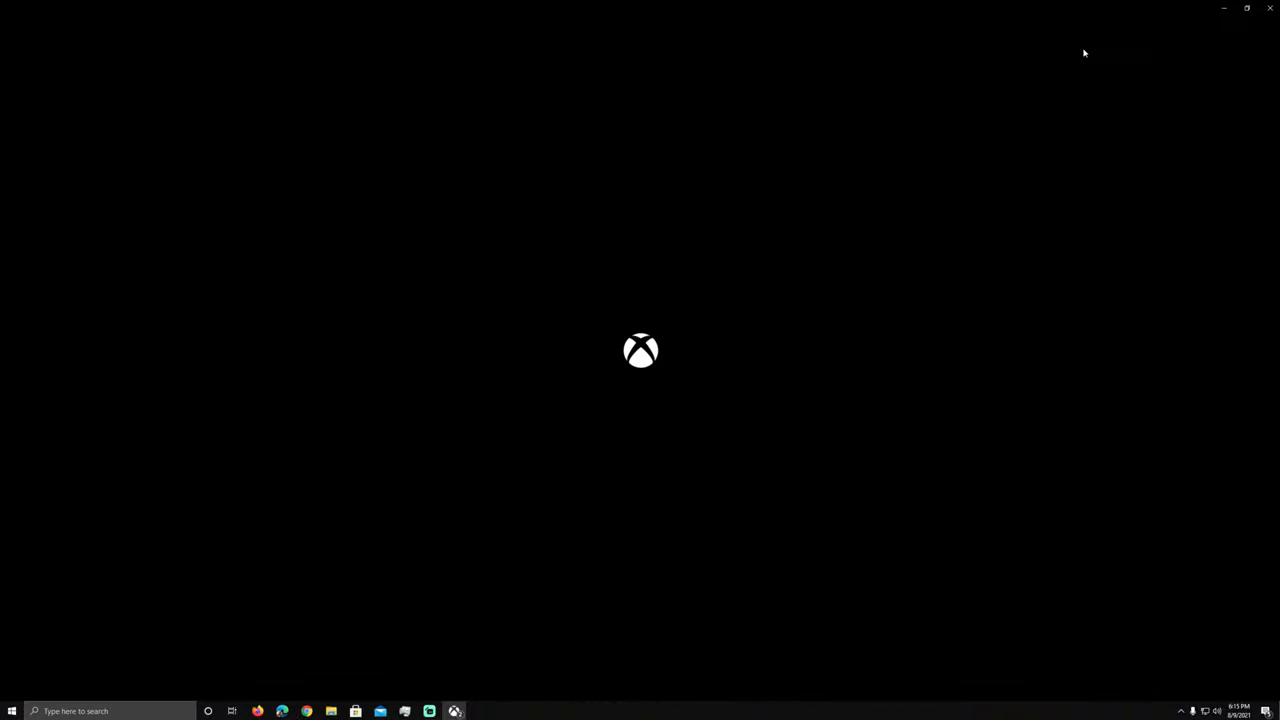
pyautogui.moveTo(928, 430)
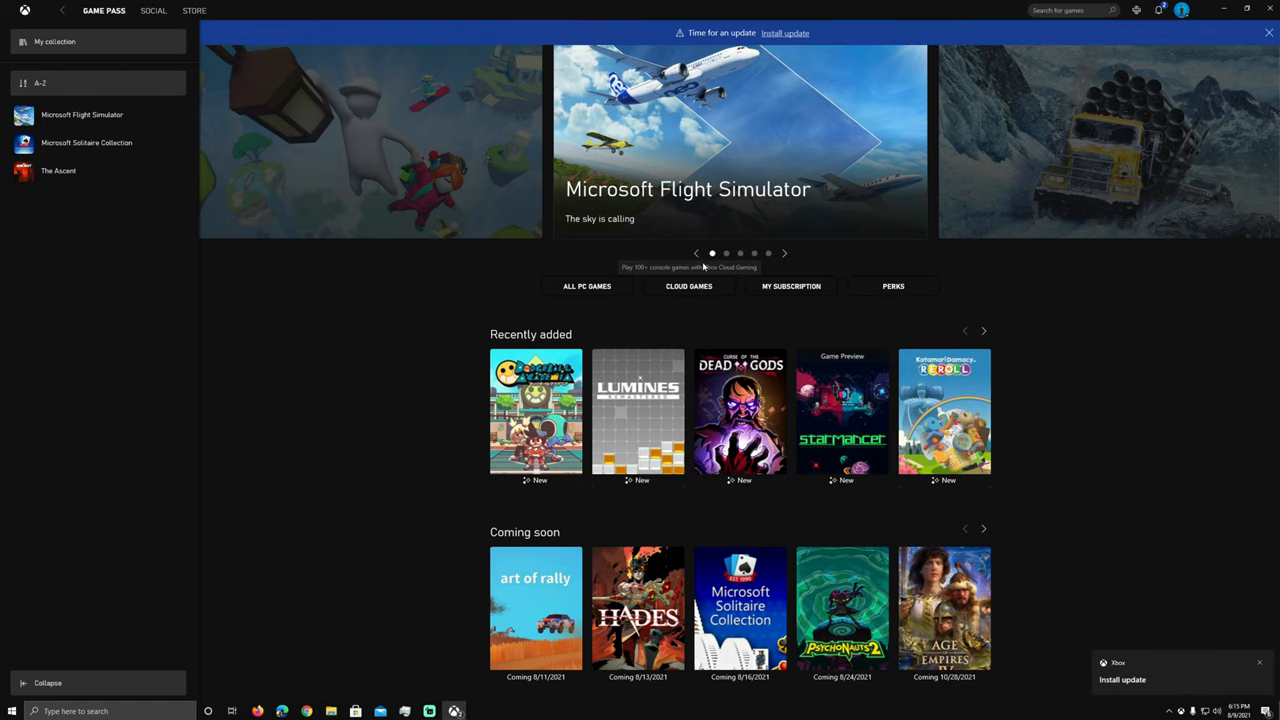
pyautogui.click(355, 711)
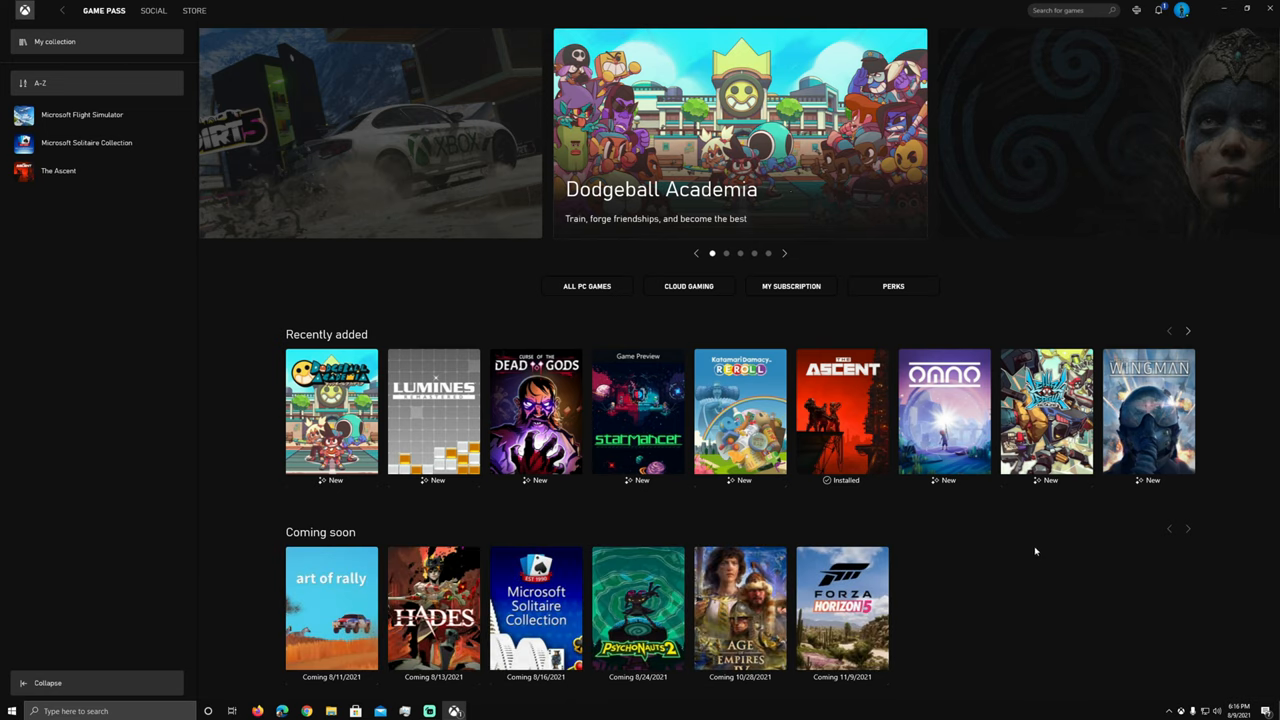
pyautogui.scroll(-3)
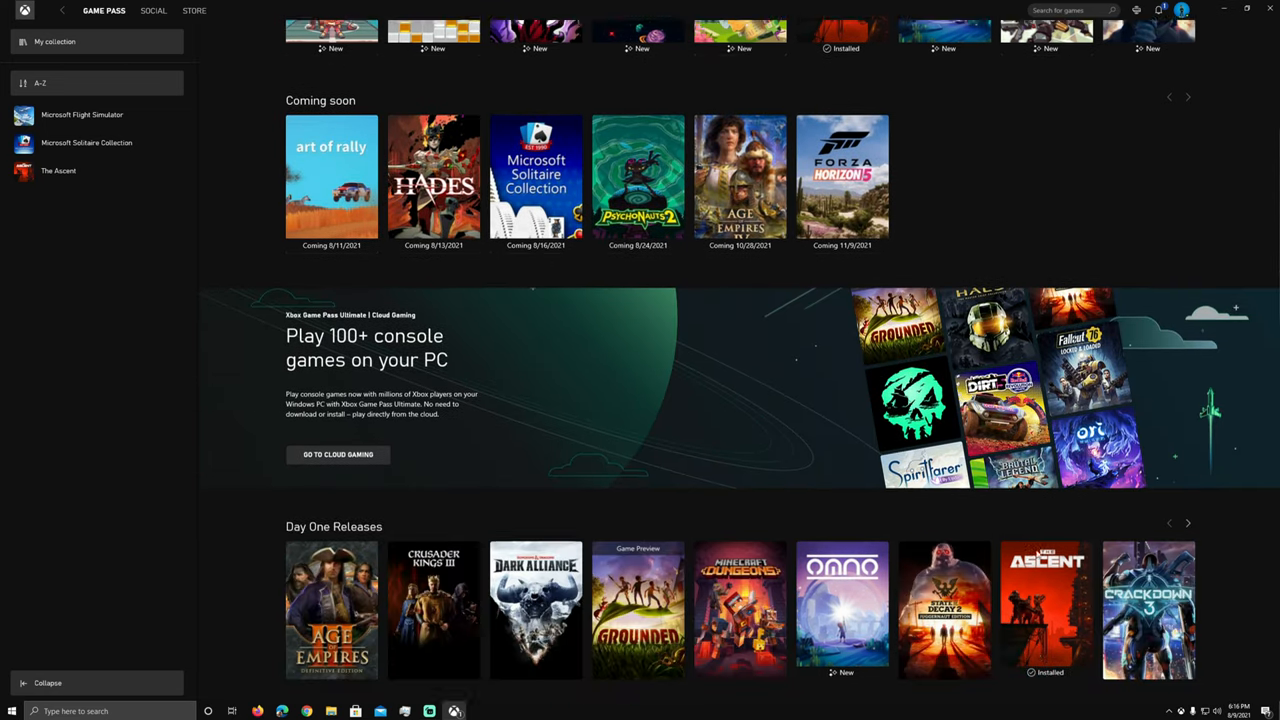
pyautogui.scroll(-3)
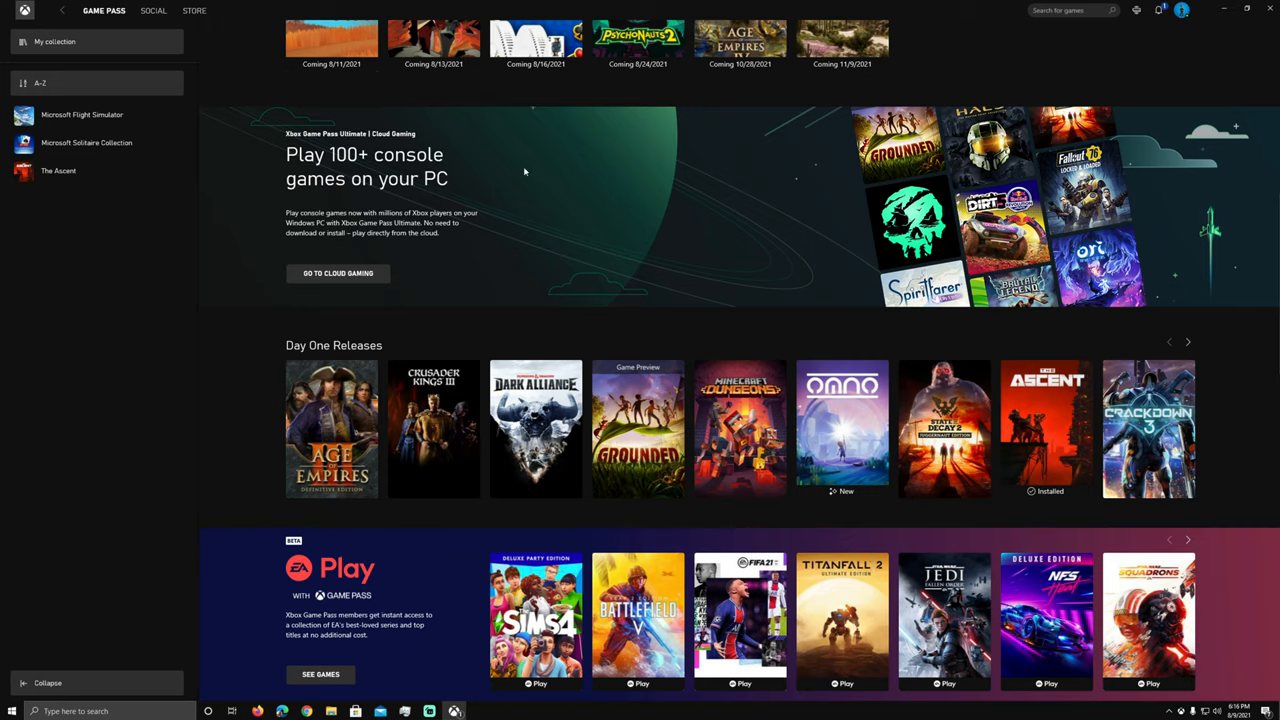
pyautogui.moveTo(873, 261)
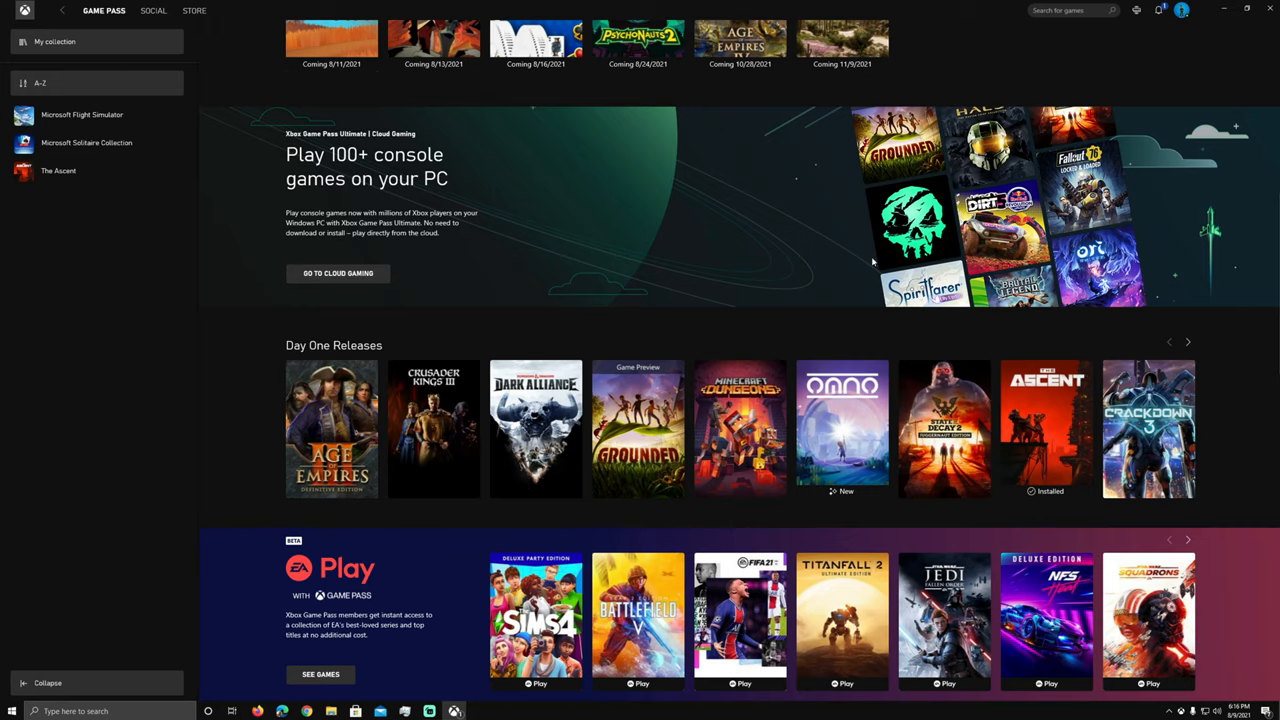
pyautogui.scroll(-3)
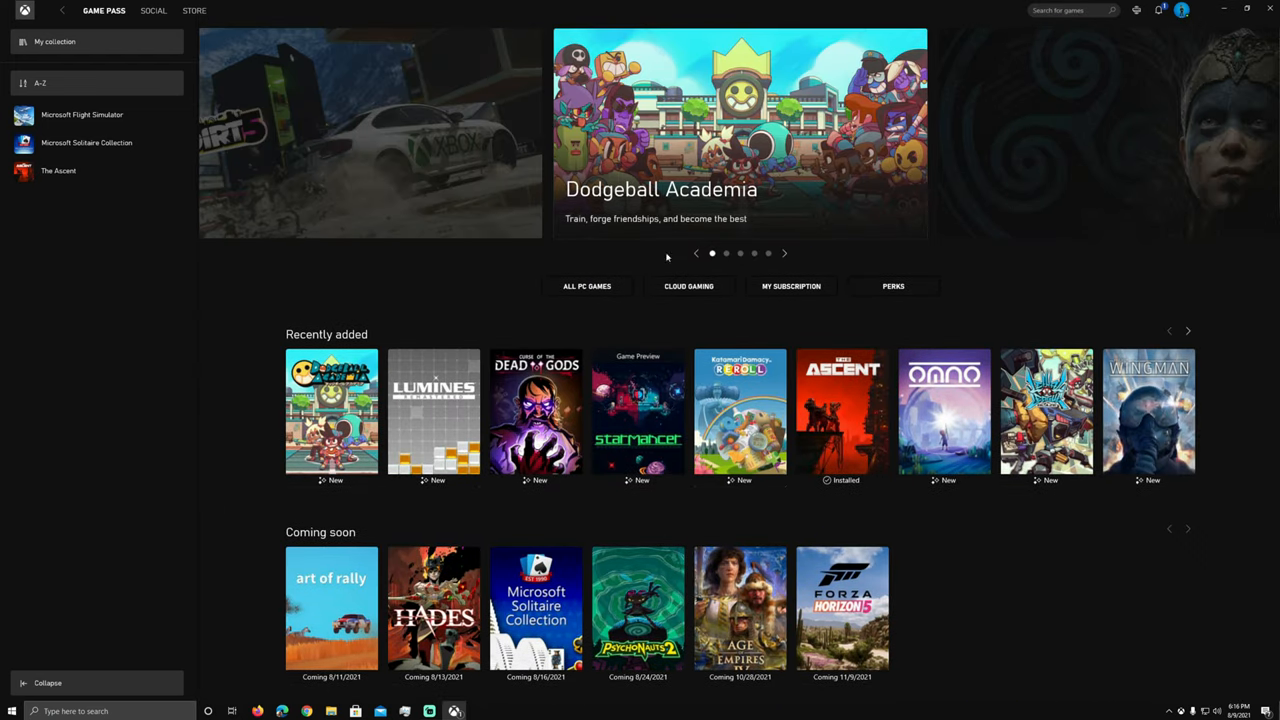
pyautogui.click(688, 286)
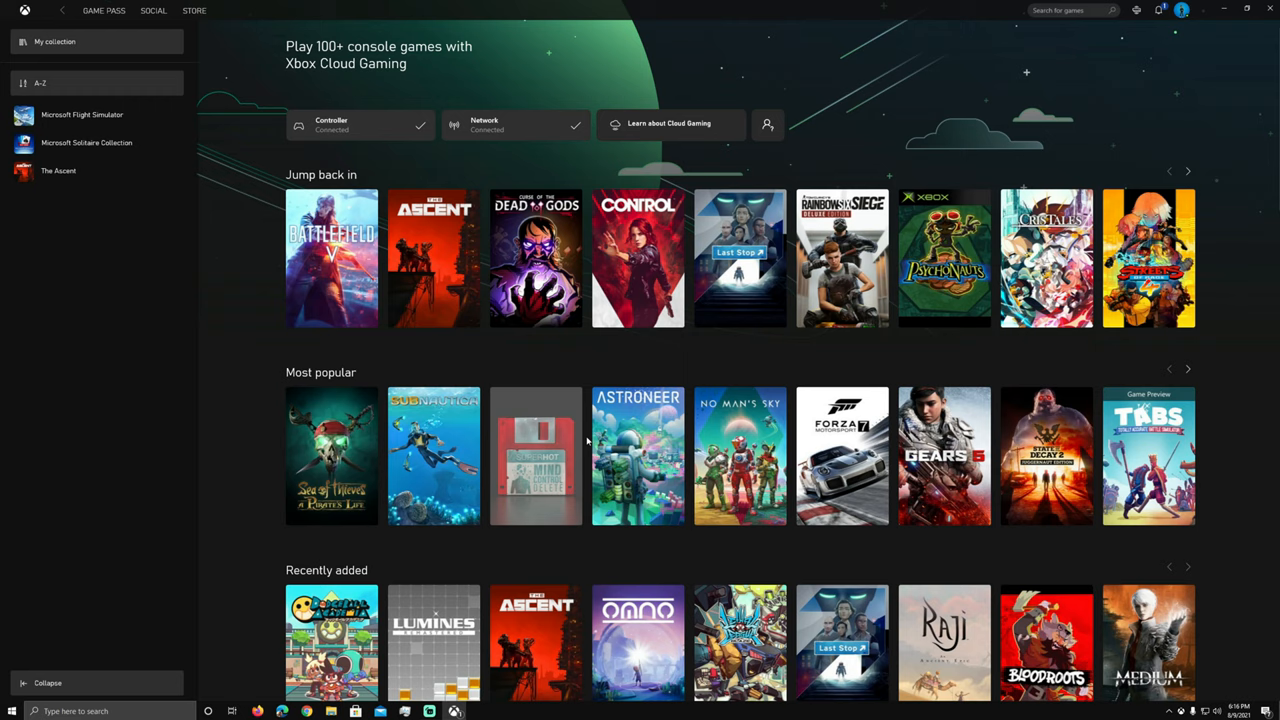
pyautogui.scroll(-3)
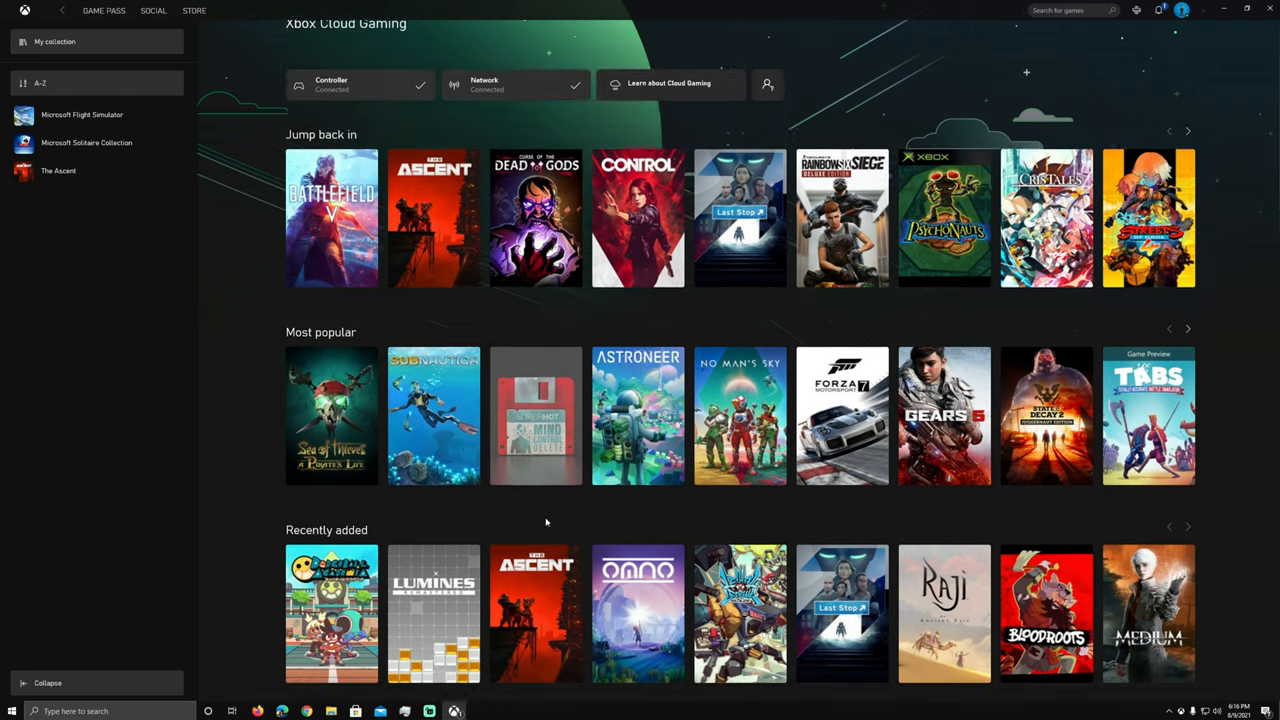
pyautogui.scroll(-3)
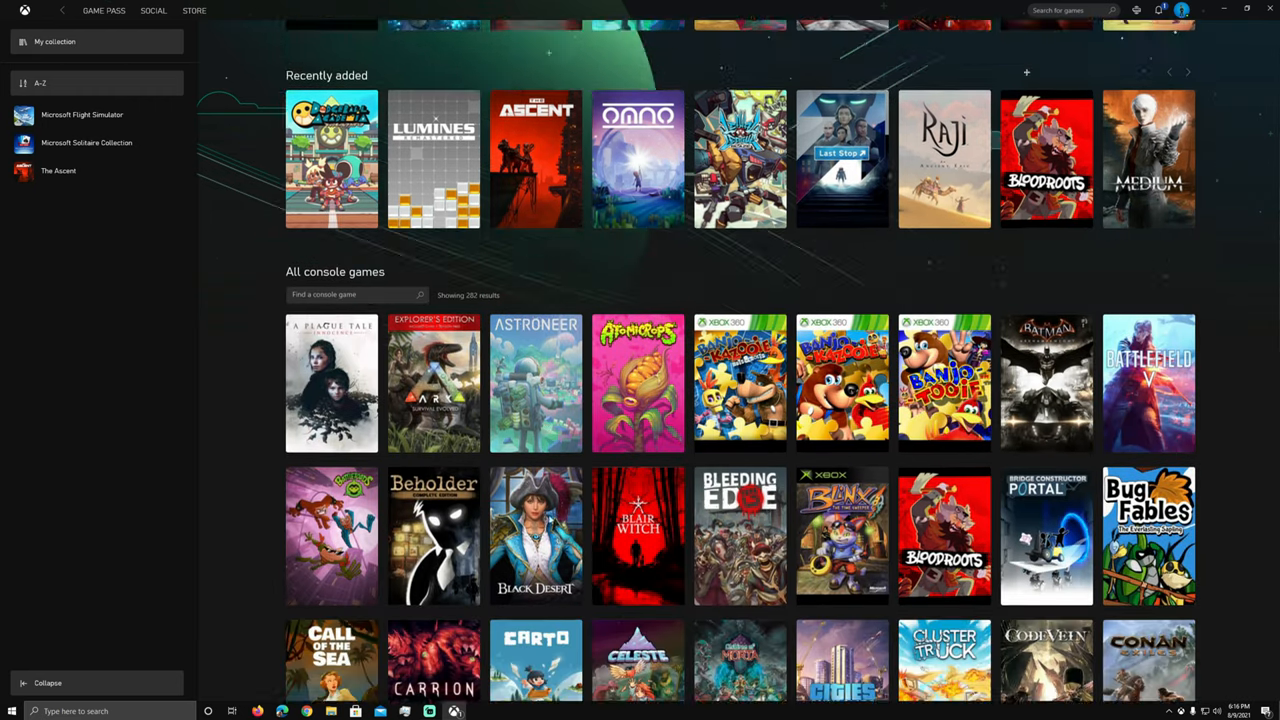
pyautogui.scroll(-3)
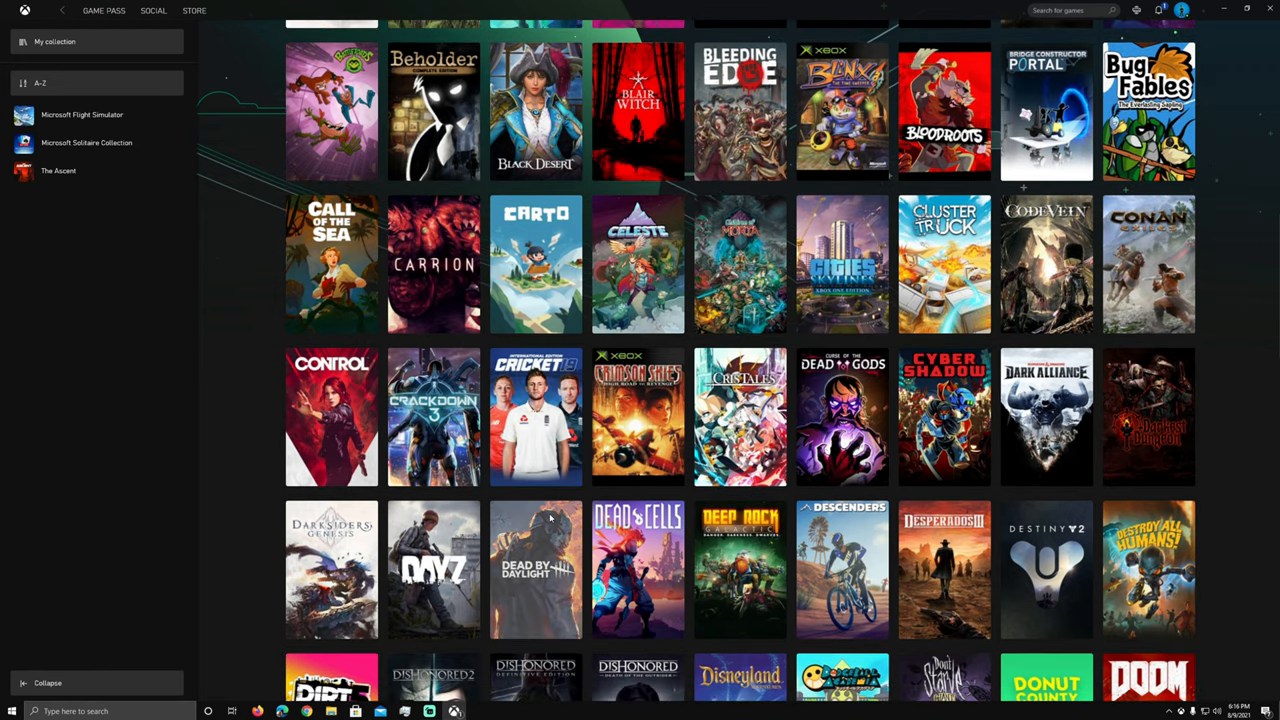
pyautogui.scroll(-3)
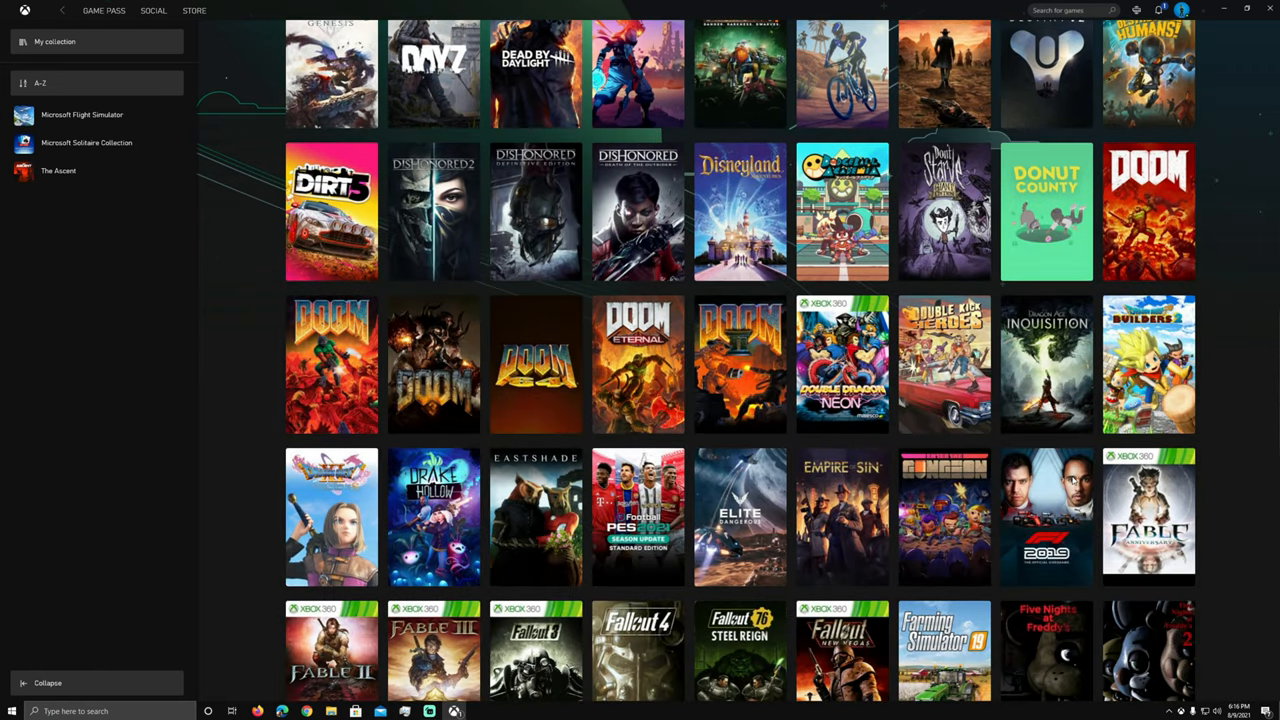
pyautogui.scroll(-3)
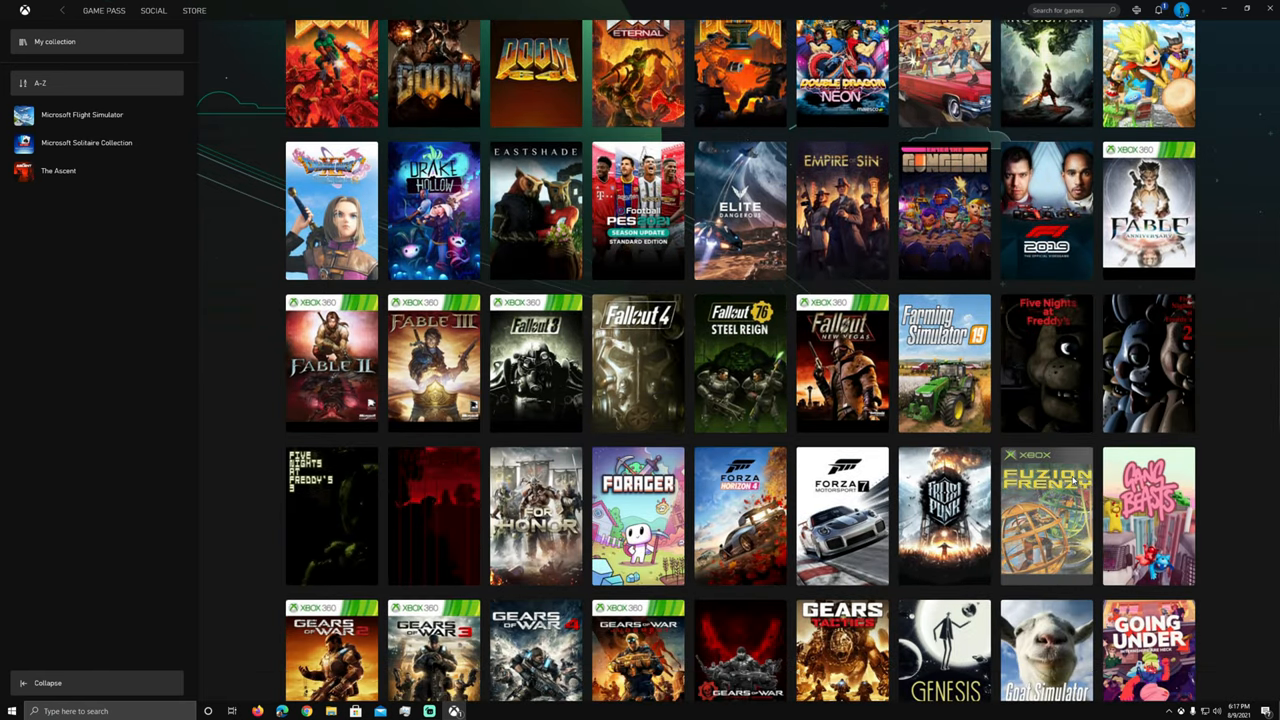
pyautogui.scroll(-3)
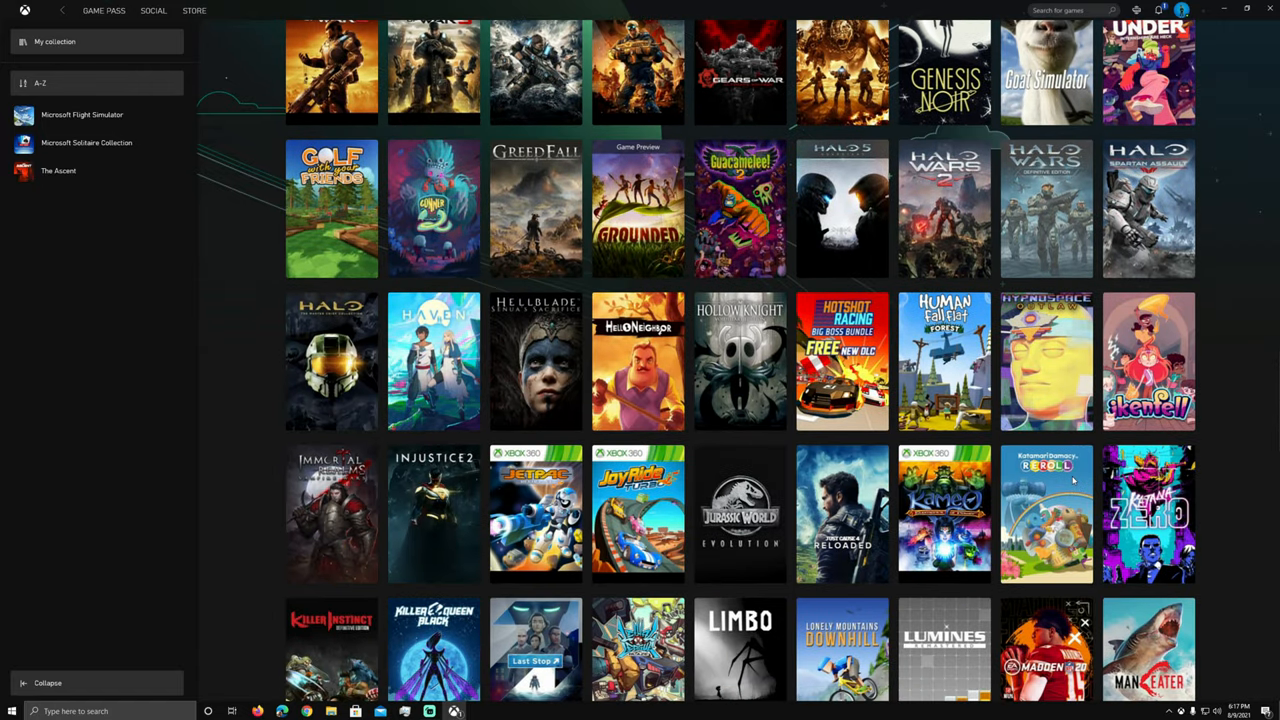
pyautogui.scroll(-3)
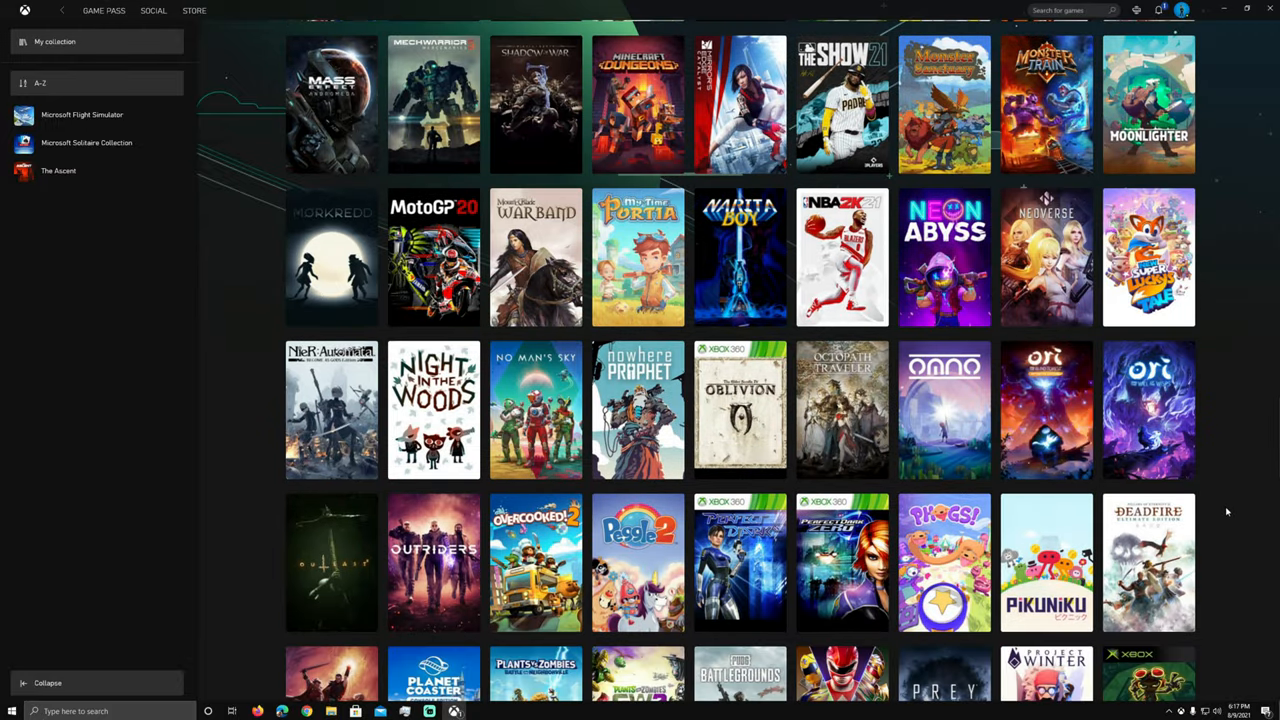
pyautogui.scroll(-3)
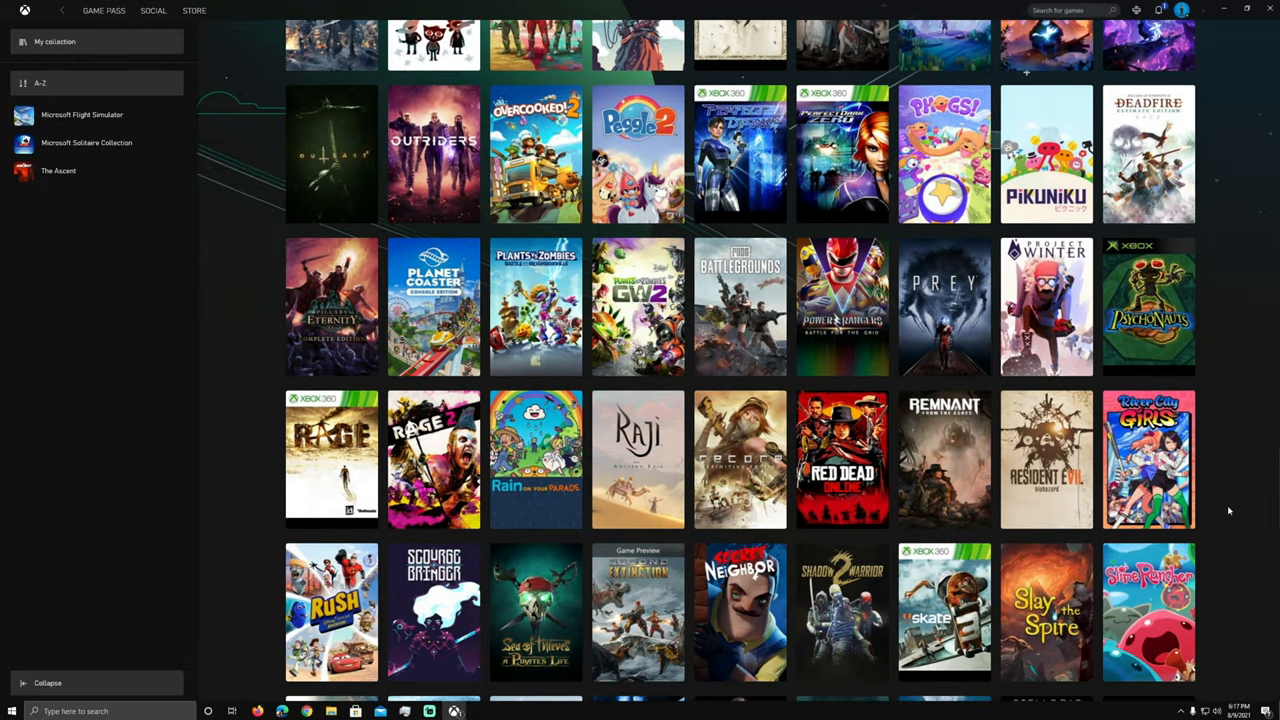
pyautogui.scroll(-3)
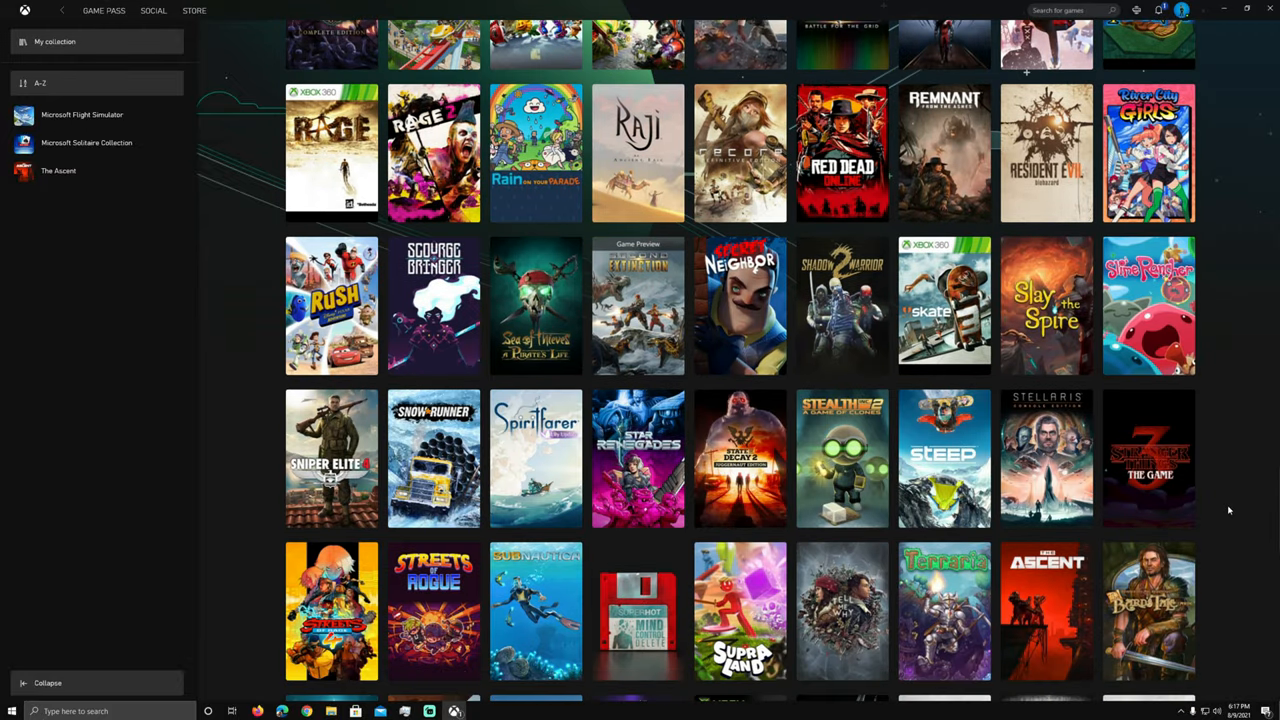
pyautogui.scroll(-3)
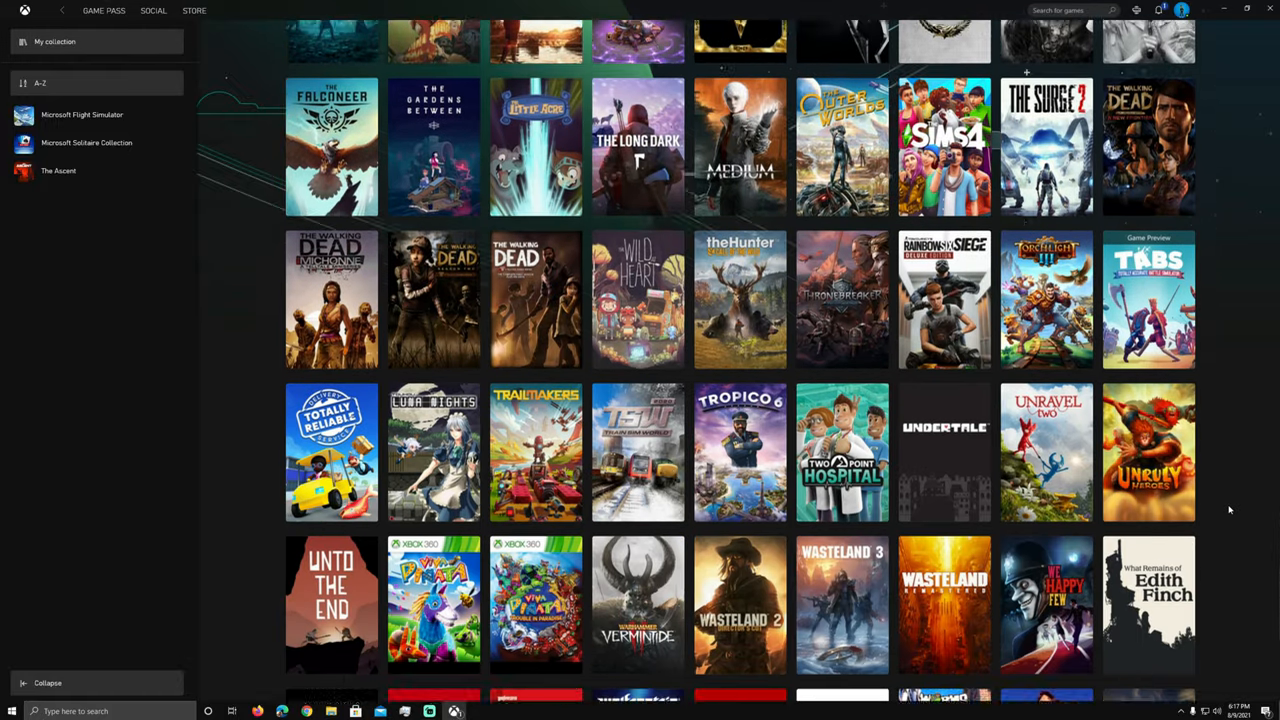
pyautogui.scroll(-3)
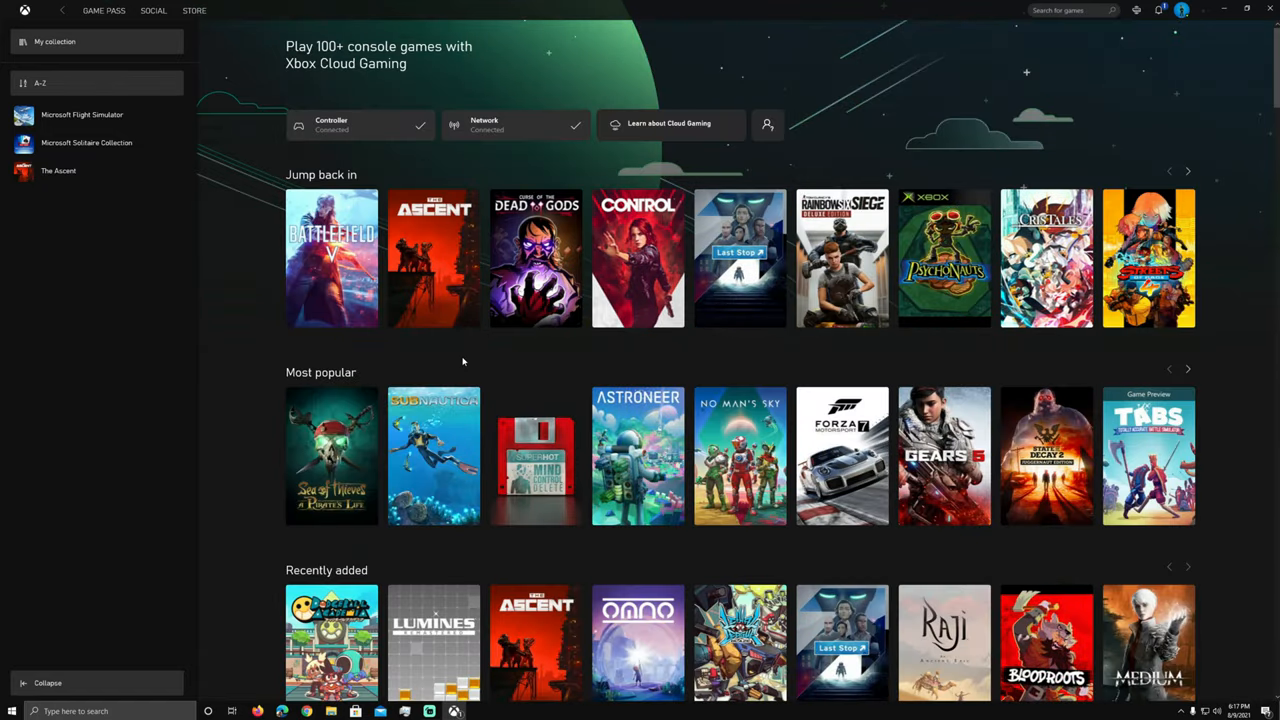
pyautogui.moveTo(428, 368)
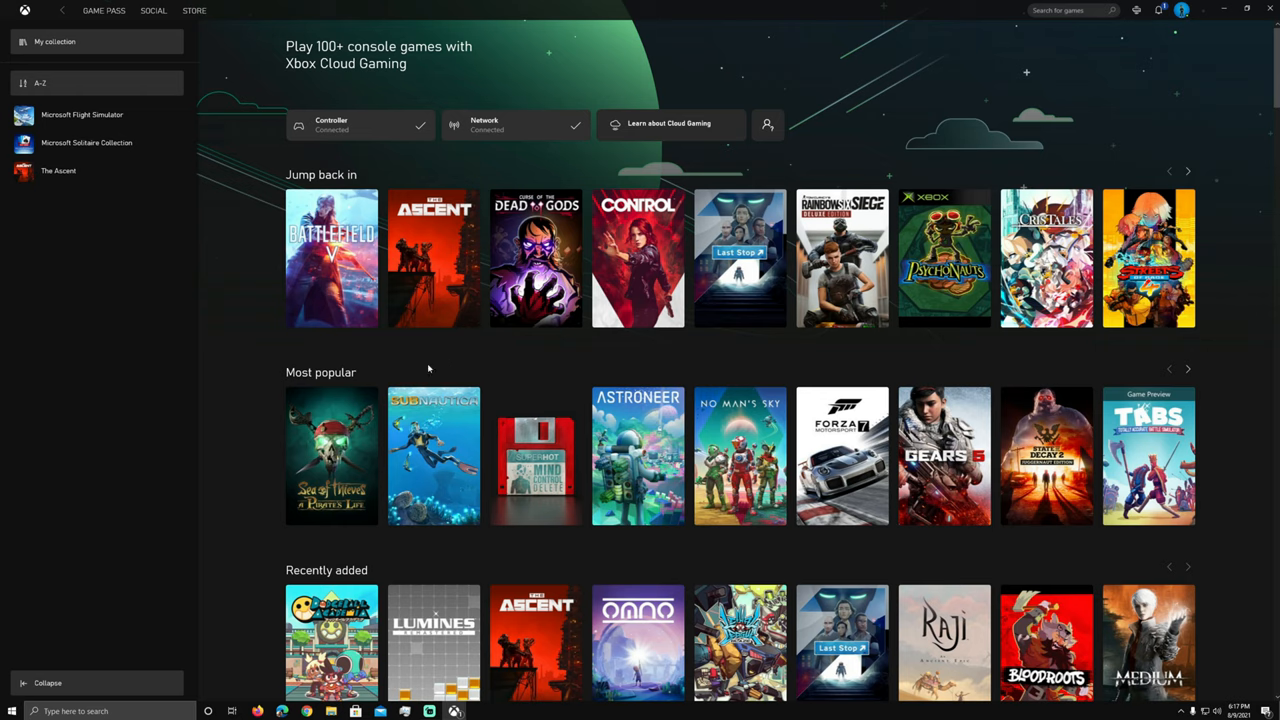
pyautogui.moveTo(433, 258)
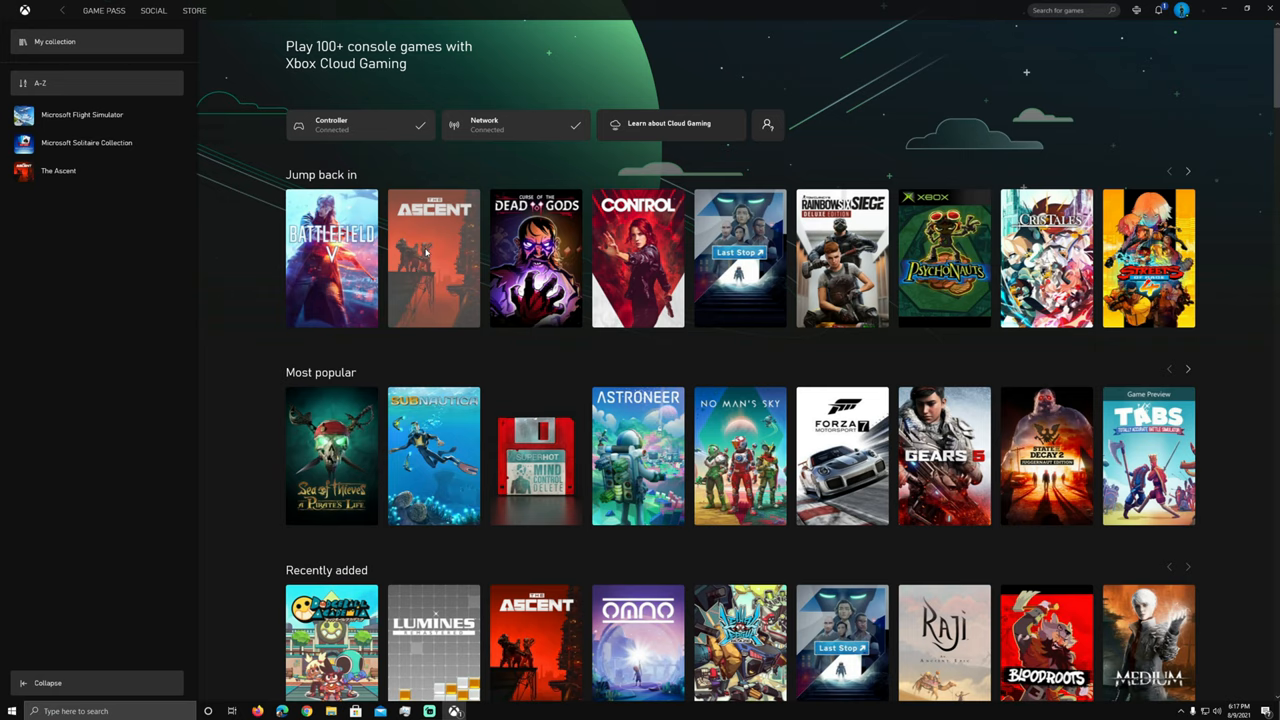
# Start cloud streaming The Ascent from its Jump back in detail panel
pyautogui.click(433, 257)
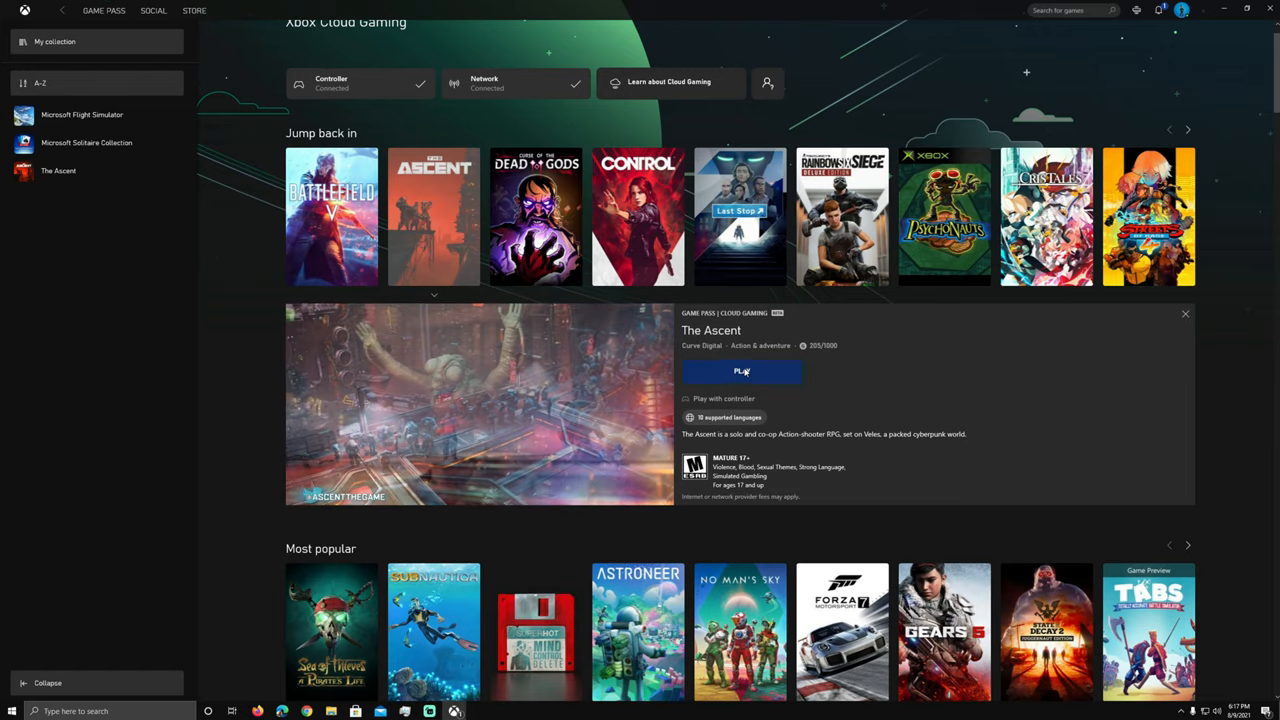
pyautogui.click(741, 371)
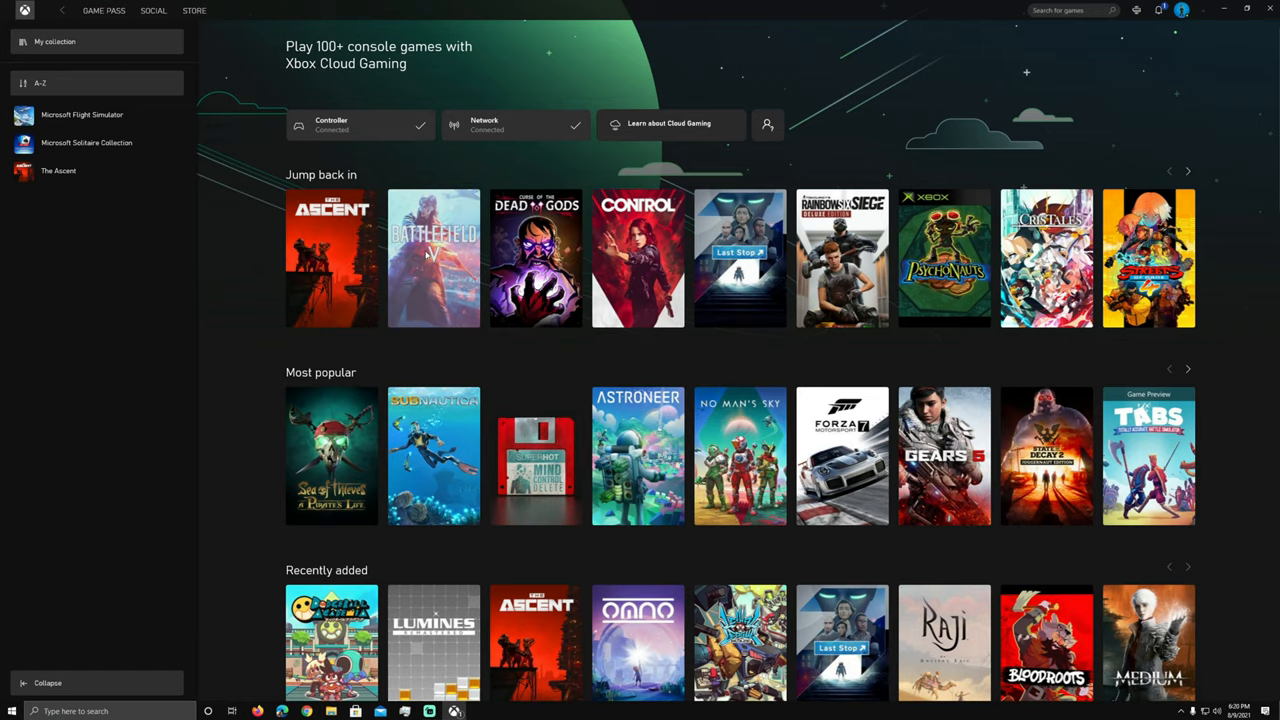
# Start cloud streaming Battlefield V from its Jump back in detail panel
pyautogui.click(433, 257)
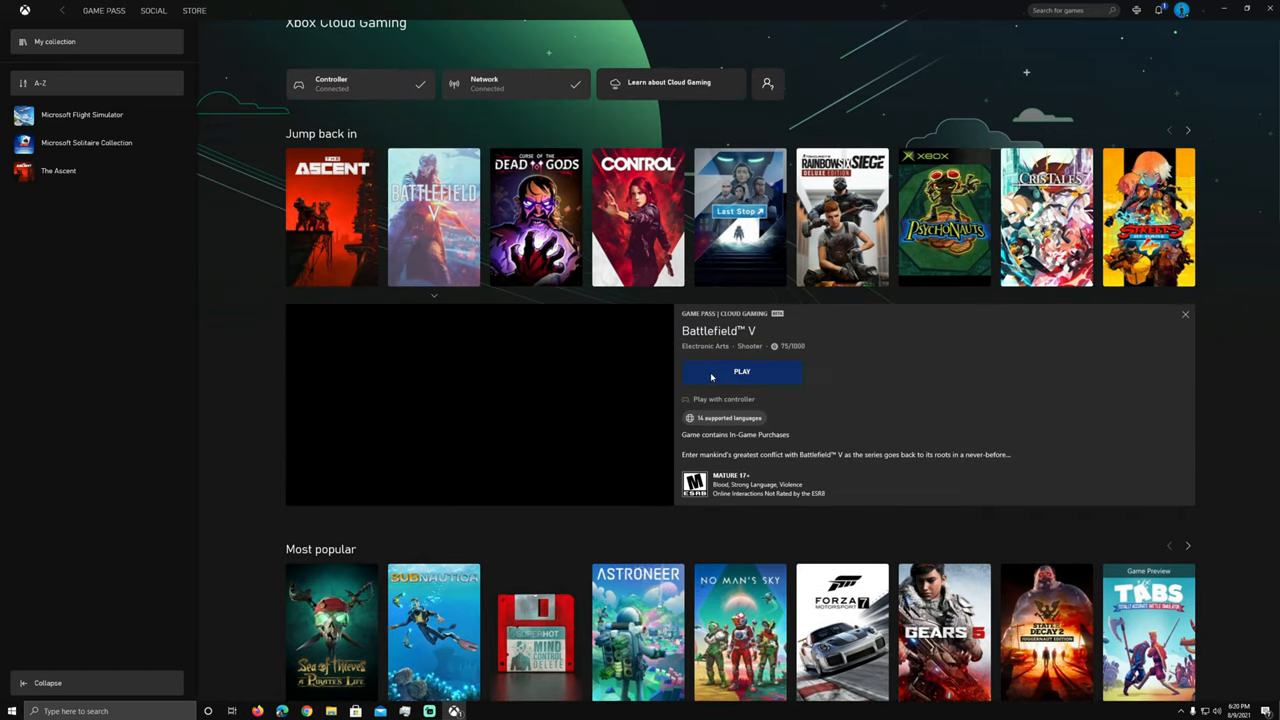
pyautogui.click(742, 371)
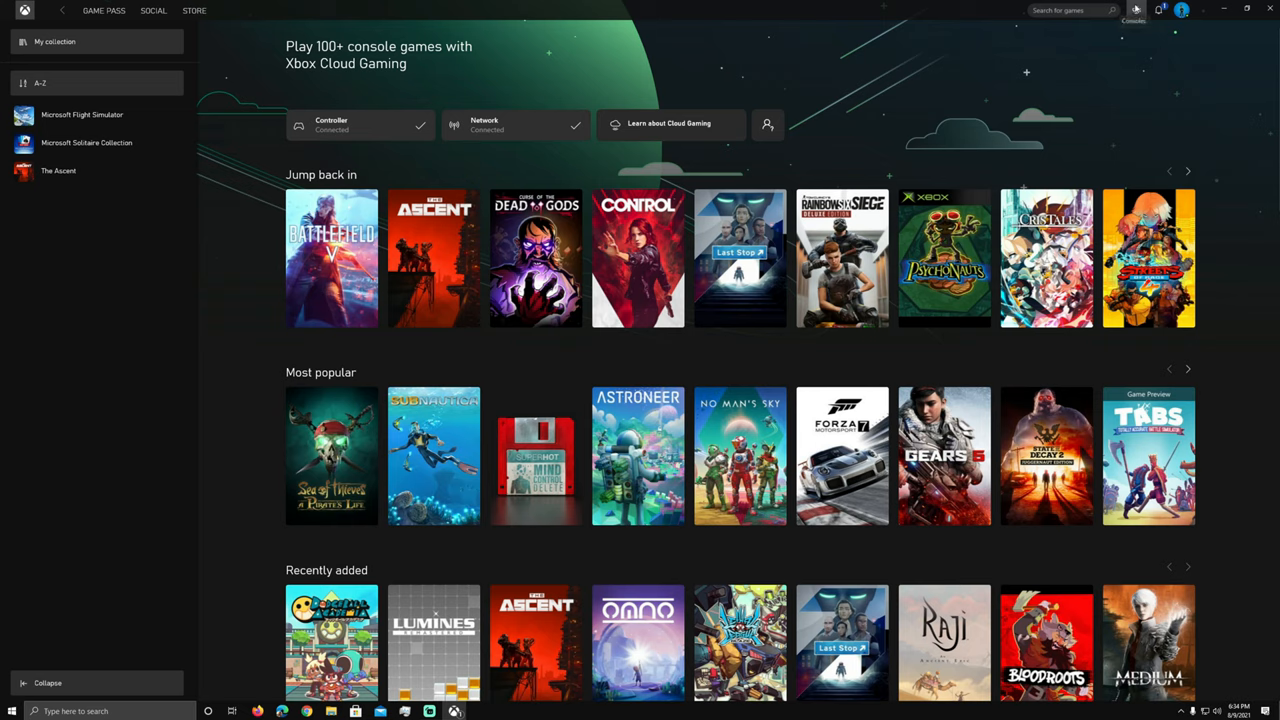
# Show the consoles available for remote play to start streaming the Xbox home screen
pyautogui.click(1135, 10)
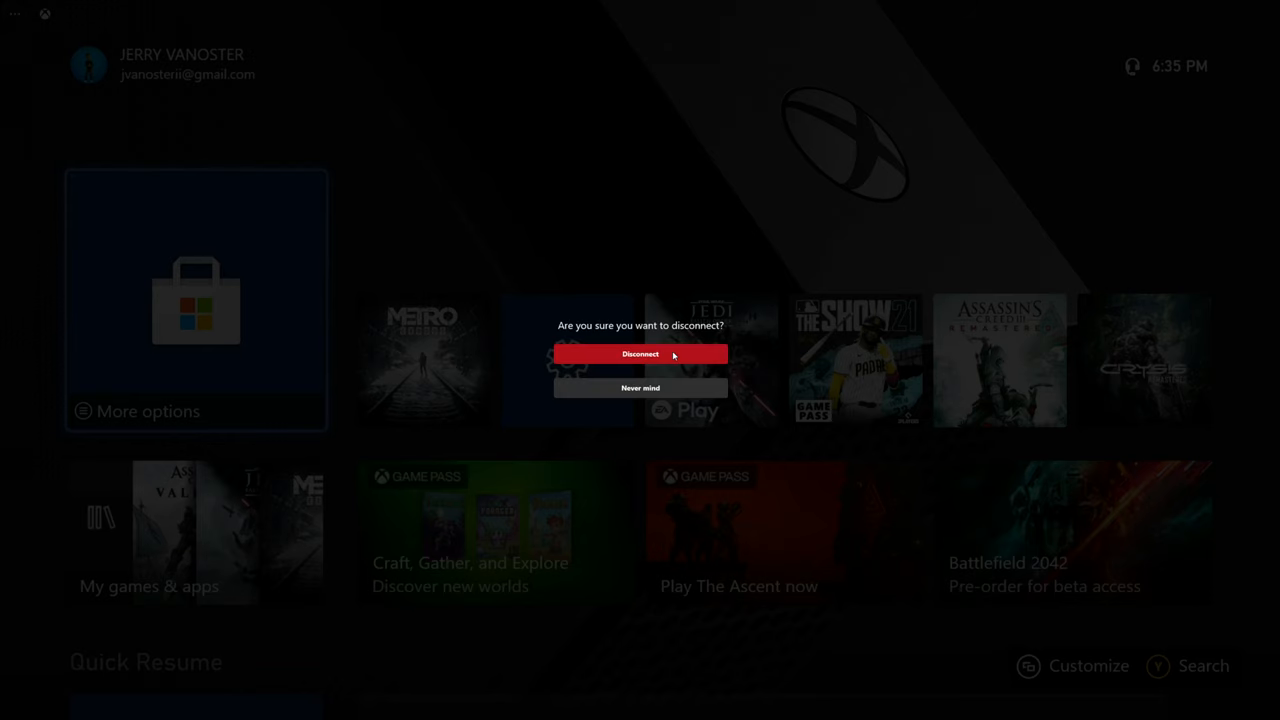
# Disconnect the remote console stream, check console power status, and return to Cloud Gaming
pyautogui.click(640, 353)
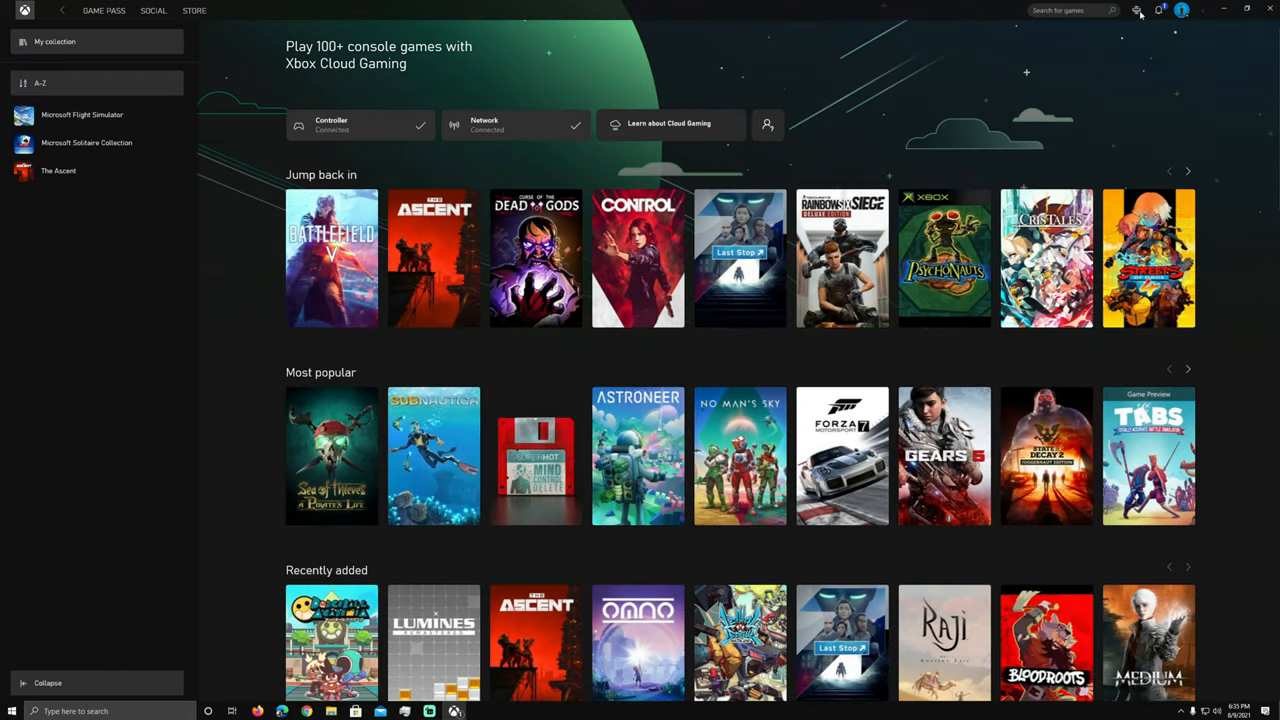
pyautogui.click(1136, 10)
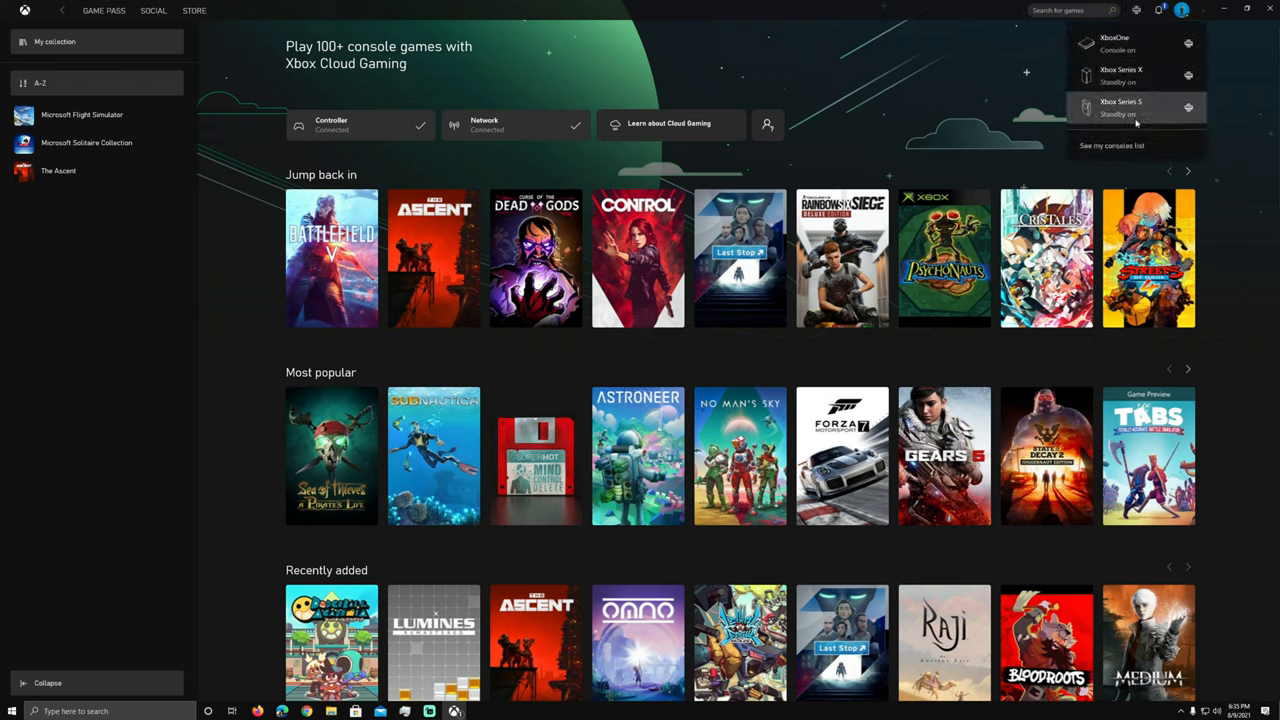
pyautogui.moveTo(1145, 112)
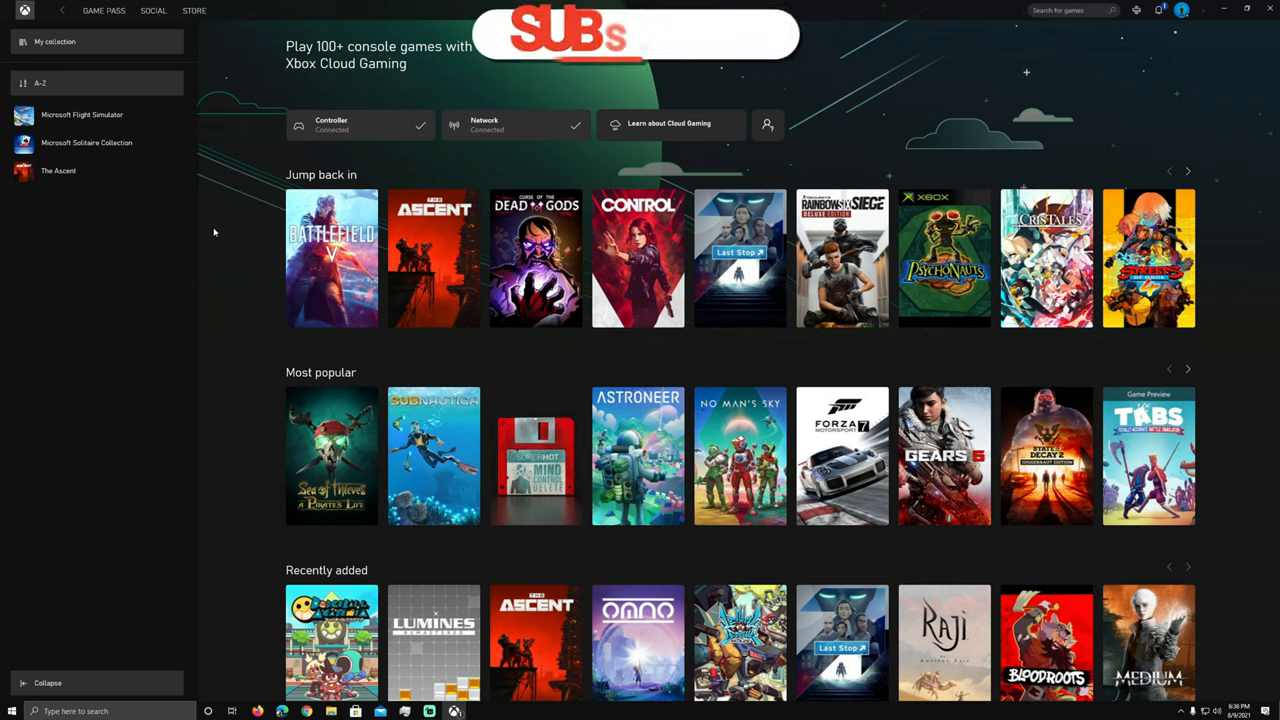
pyautogui.click(635, 35)
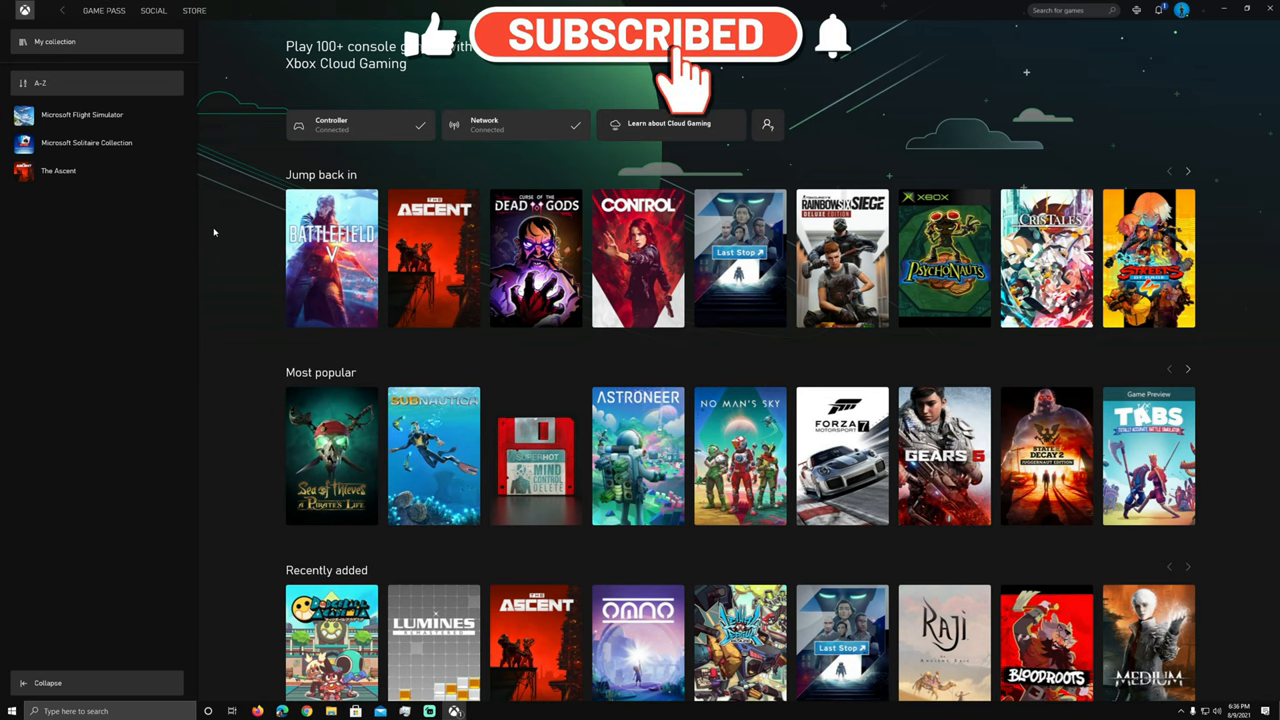